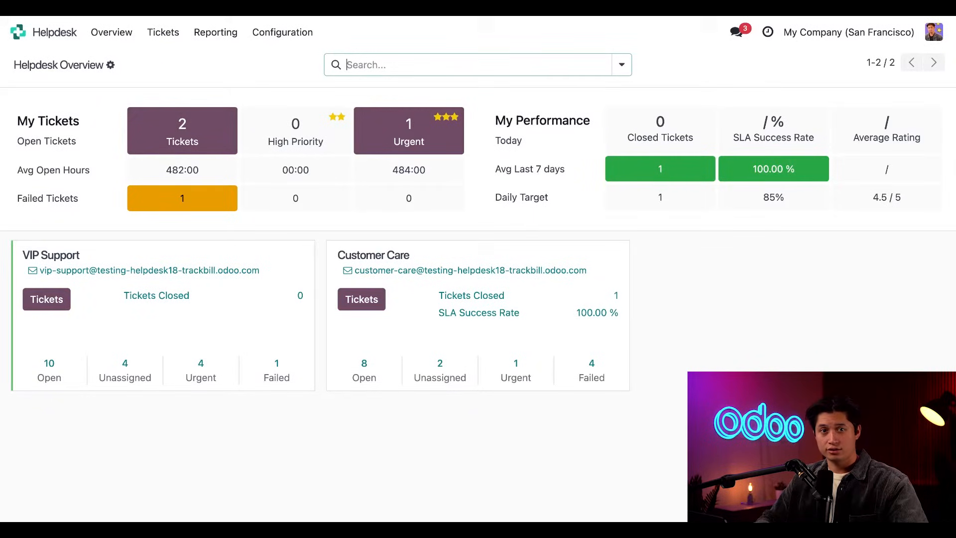
Review the Customer Care team's Track & Bill Time settings, then head to the Sales app
left_click(281, 32)
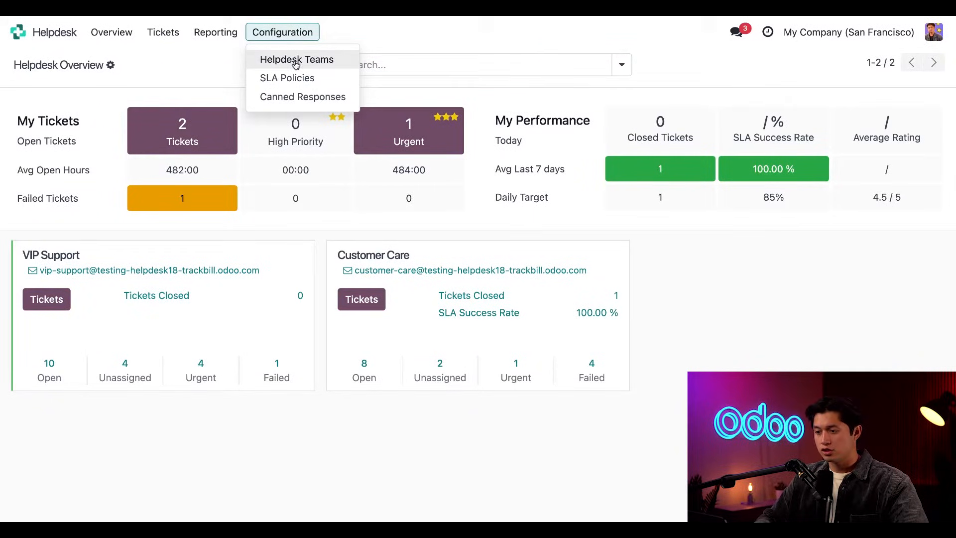
left_click(297, 58)
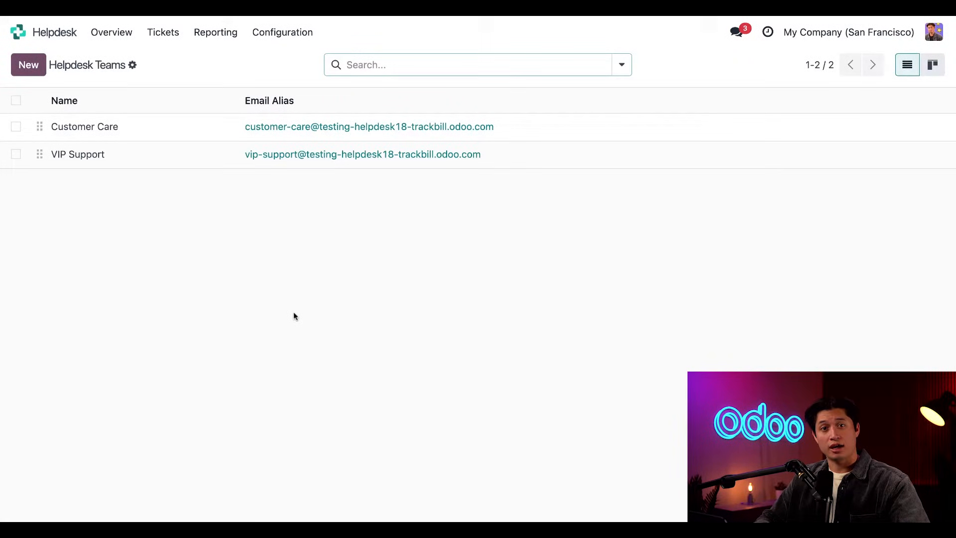
left_click(84, 127)
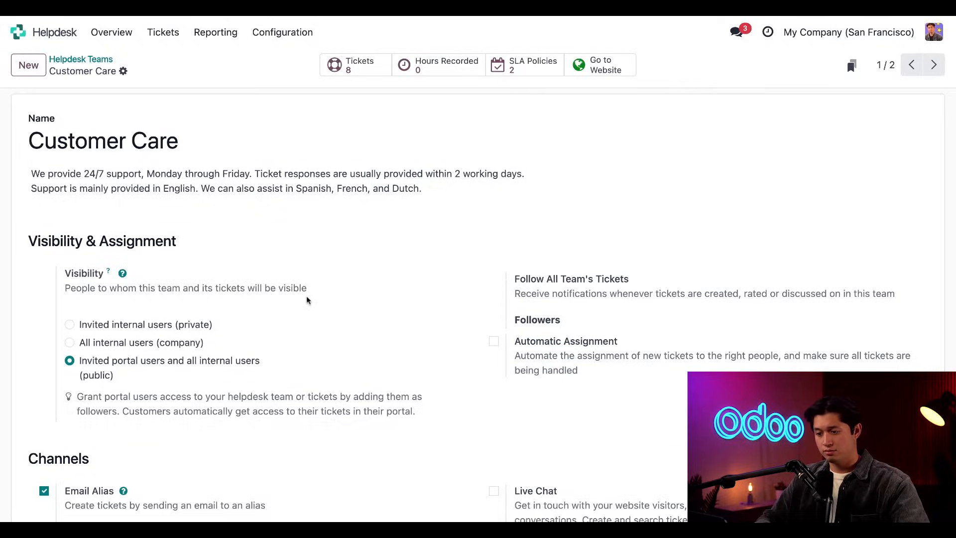
scroll("down", 3)
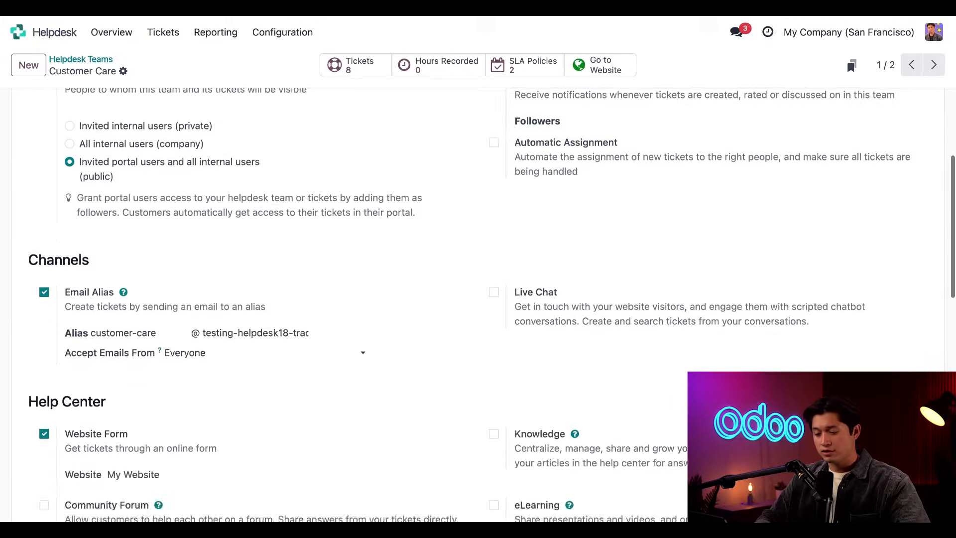
scroll("down", 3)
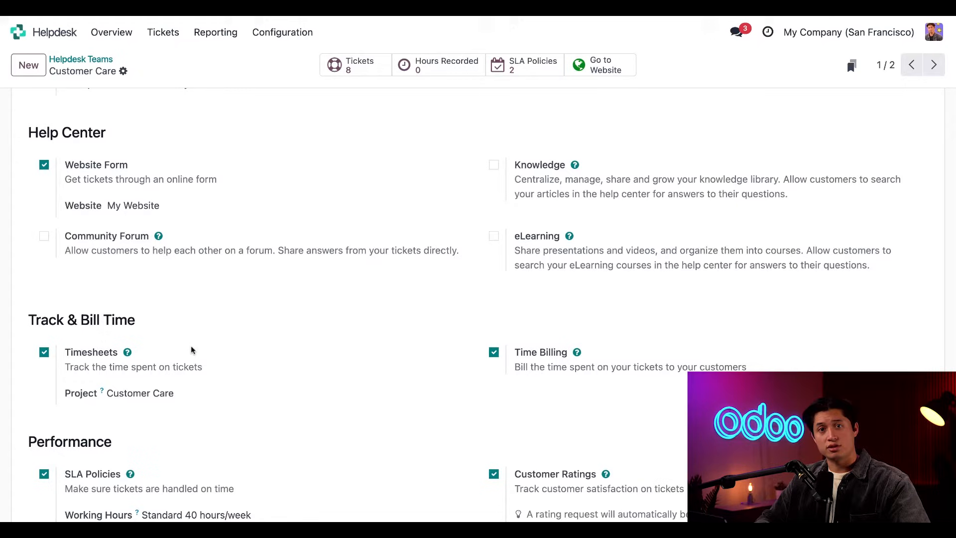
scroll("down", 3)
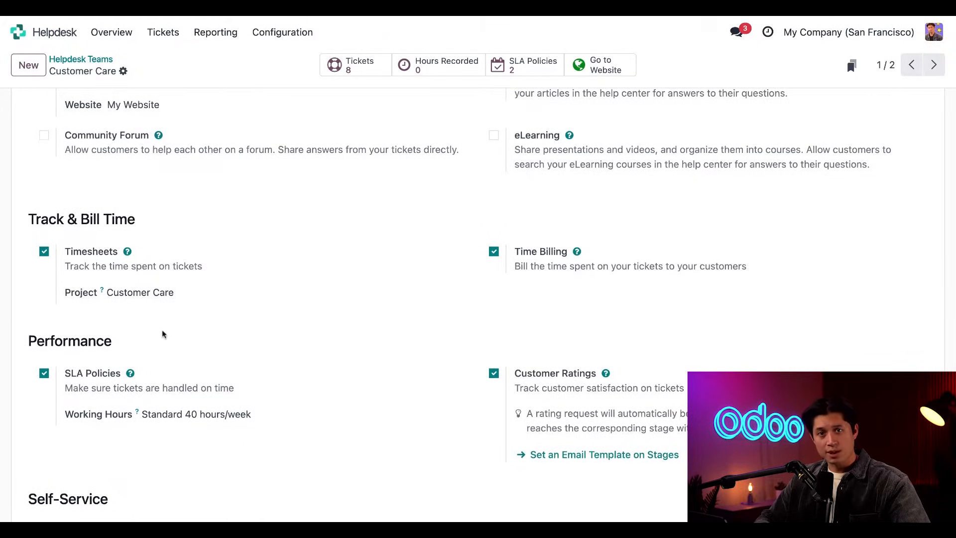
left_click(155, 292)
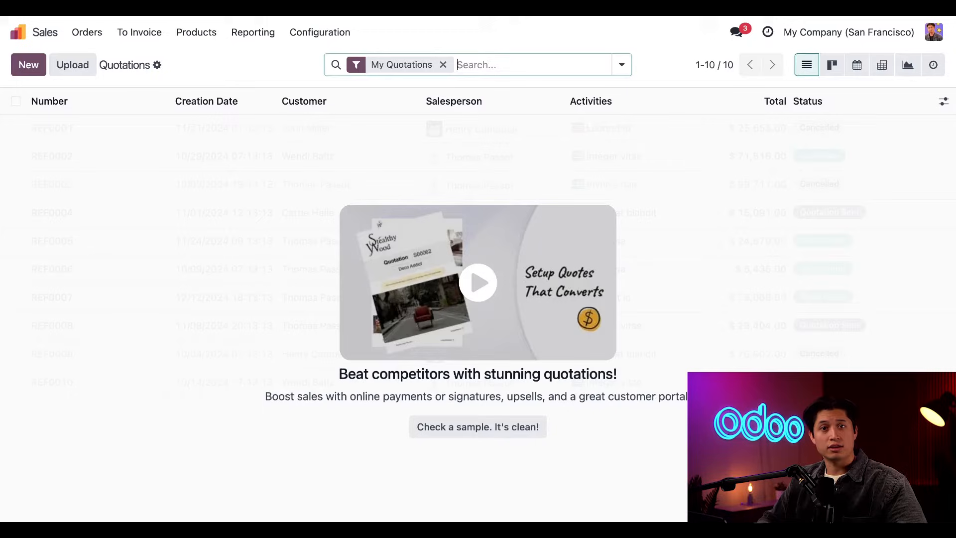
mouse_move(243, 79)
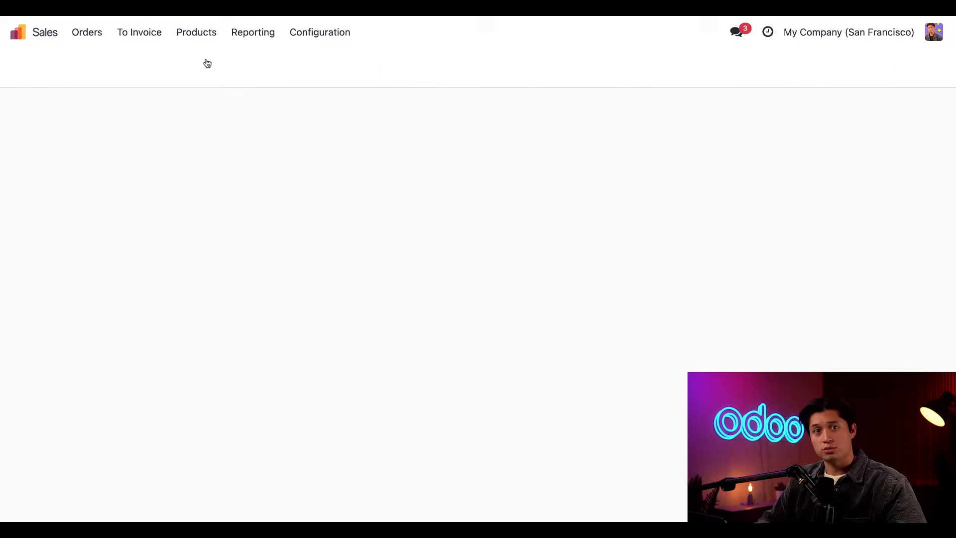
View the Customer Care (Prepaid) product with its prepaid/fixed price policy at $40 per hour
left_click(196, 31)
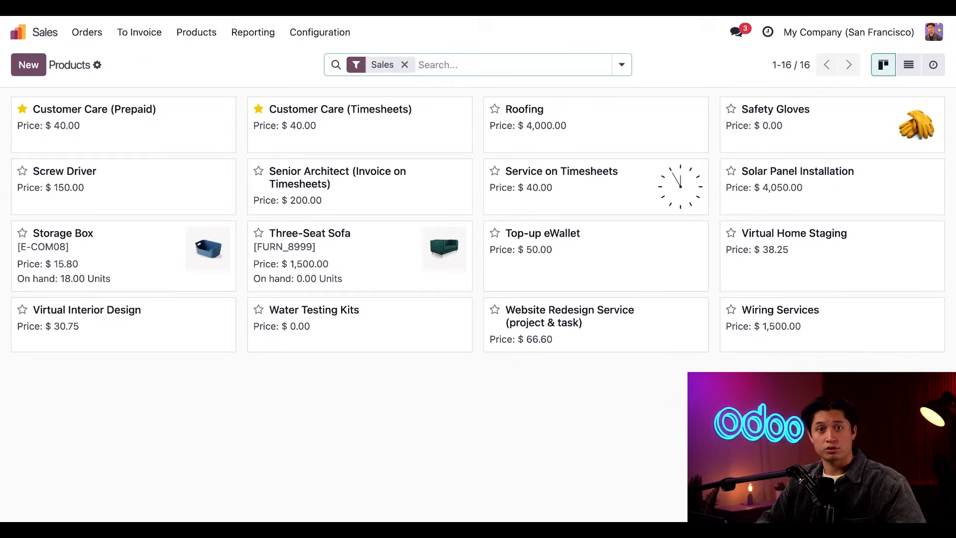
left_click(95, 110)
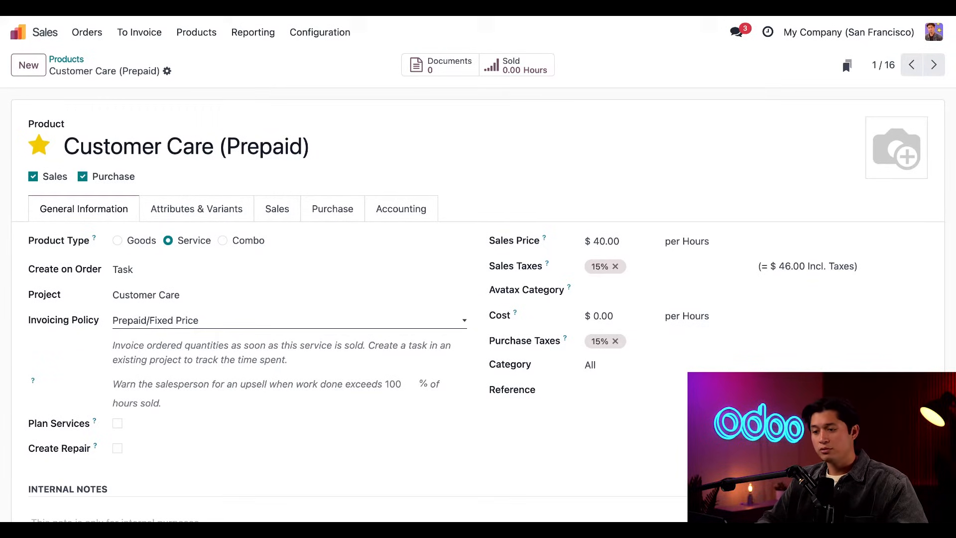
left_click(87, 32)
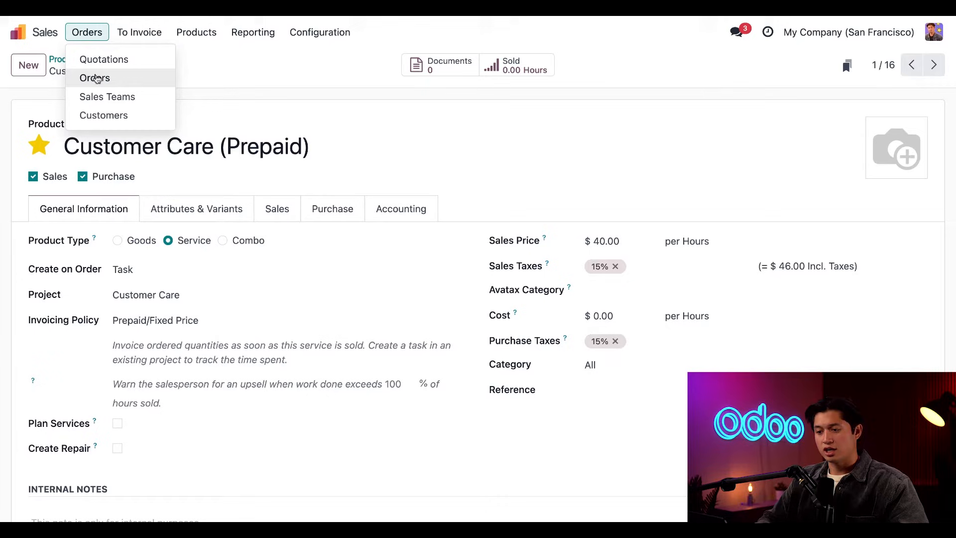
Start a new quotation for customer Azure Interior
left_click(95, 77)
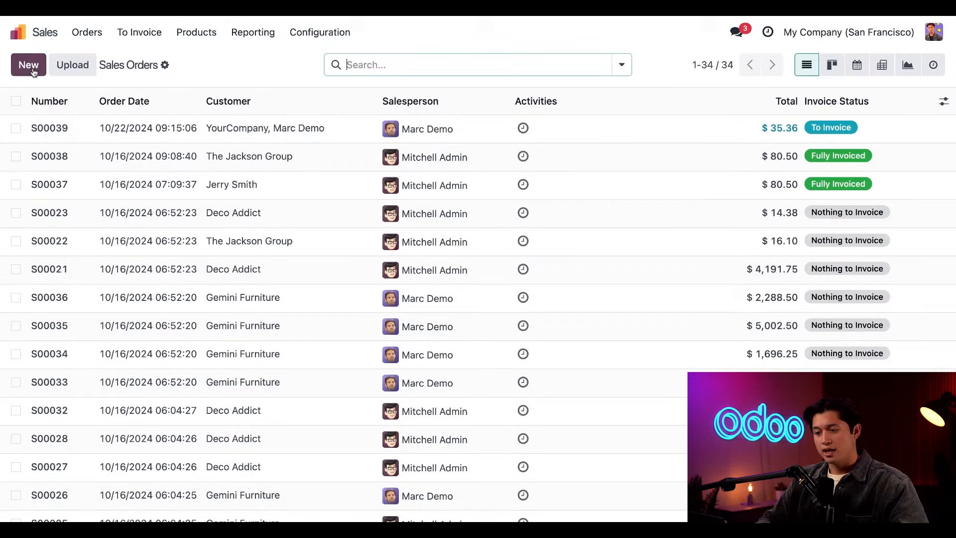
left_click(28, 65)
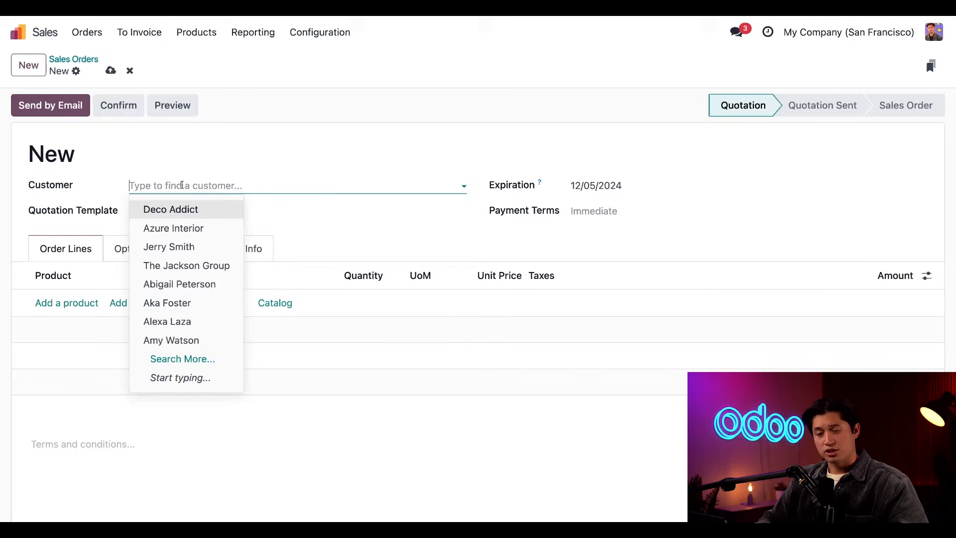
left_click(173, 228)
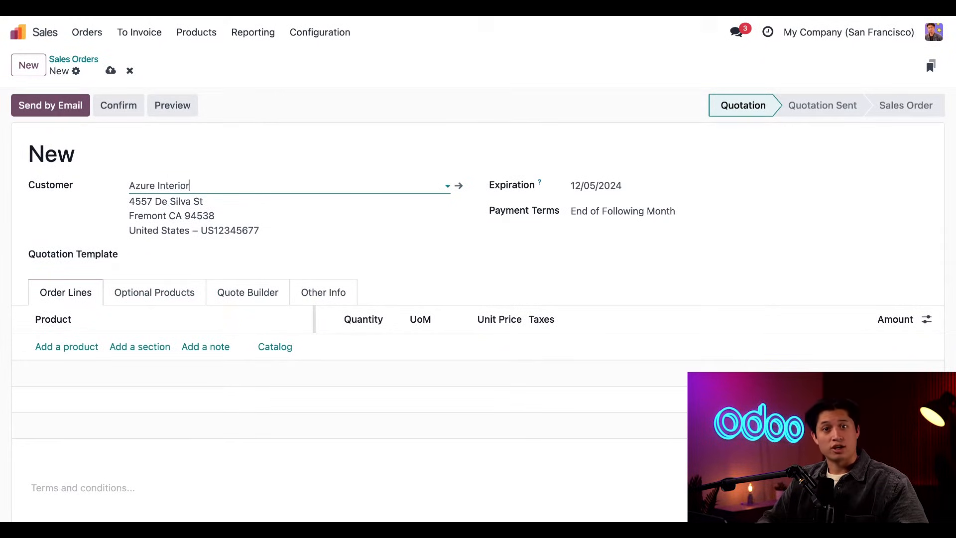
Add 5 hours of Customer Care (Prepaid) and confirm it as sales order S00042
left_click(65, 346)
type("Customer Care (Prepaid)")
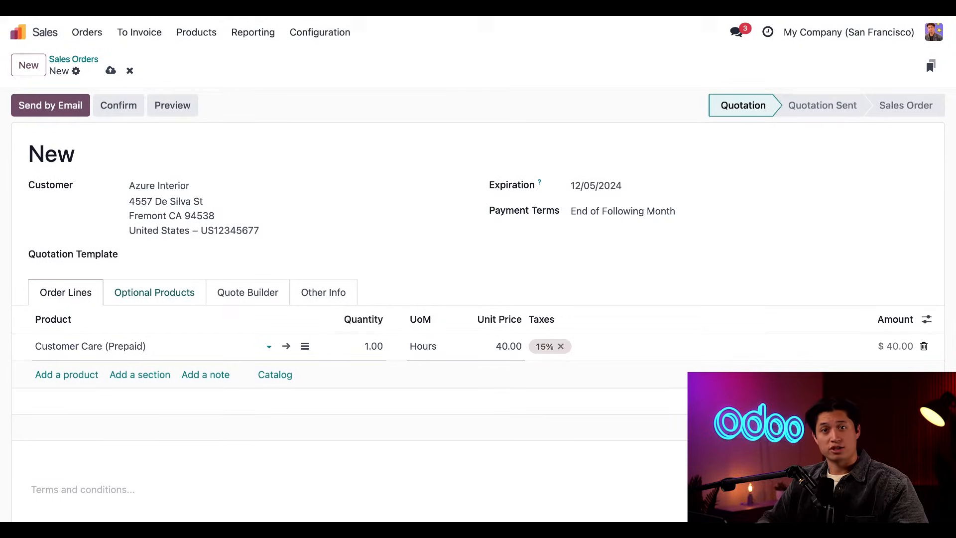
left_click(371, 346)
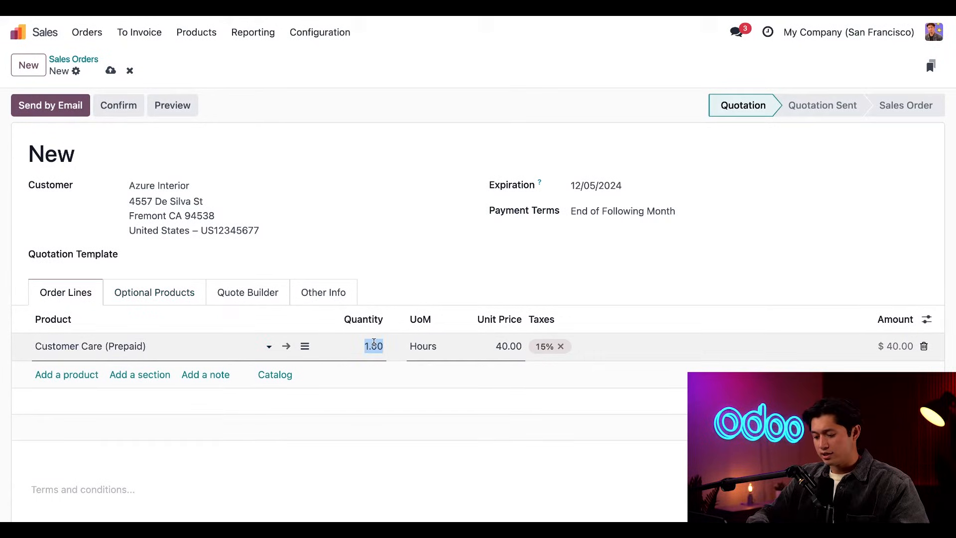
type("5")
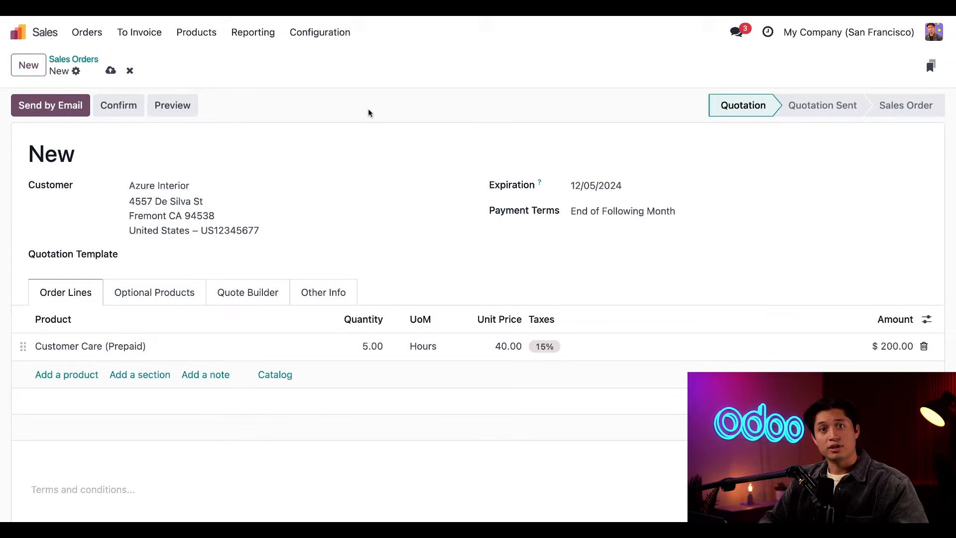
left_click(119, 105)
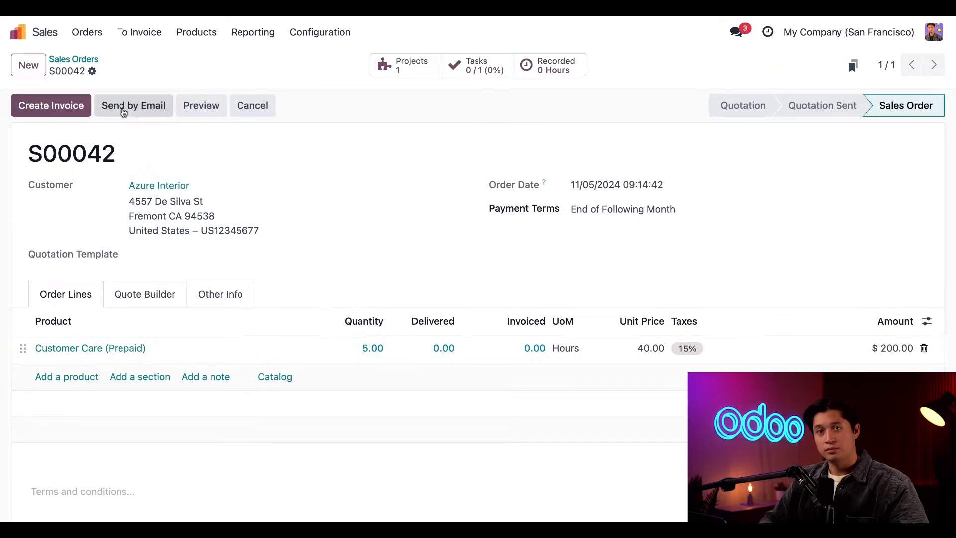
mouse_move(109, 136)
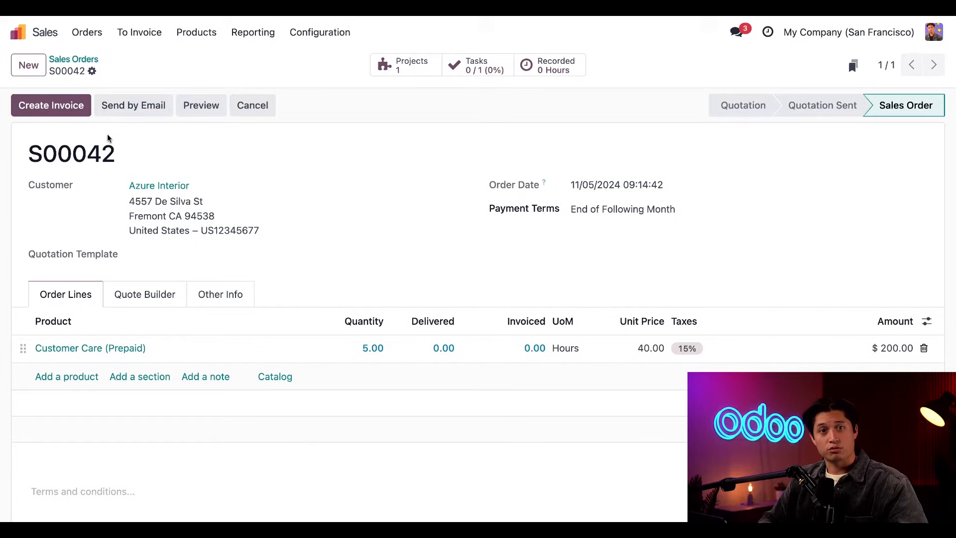
Create a draft regular invoice for S00042 and review its task with 05:00 allocated
left_click(51, 104)
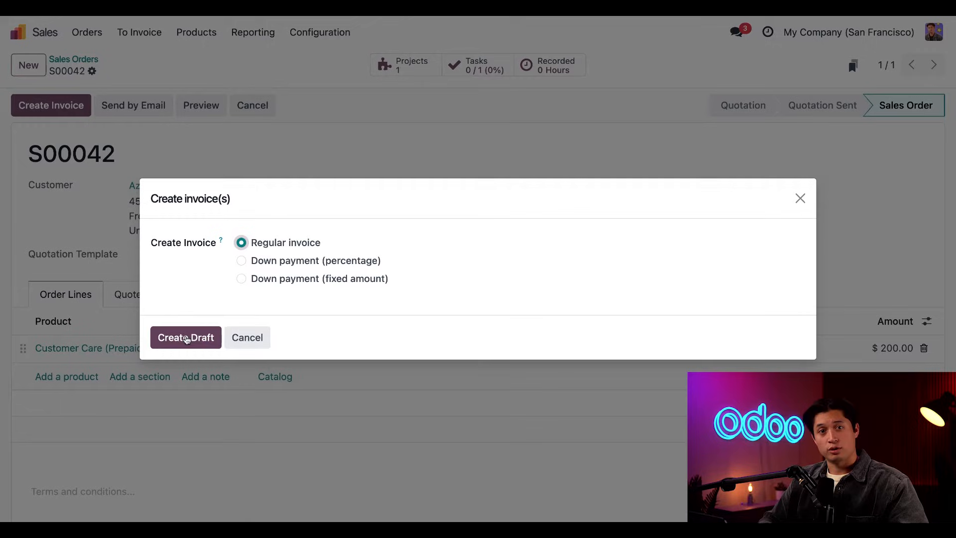
left_click(185, 338)
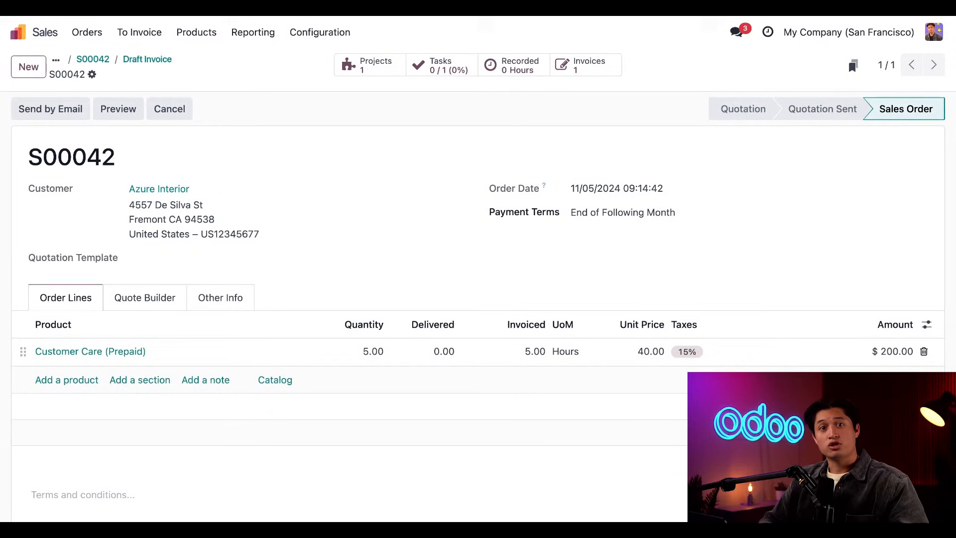
mouse_move(440, 66)
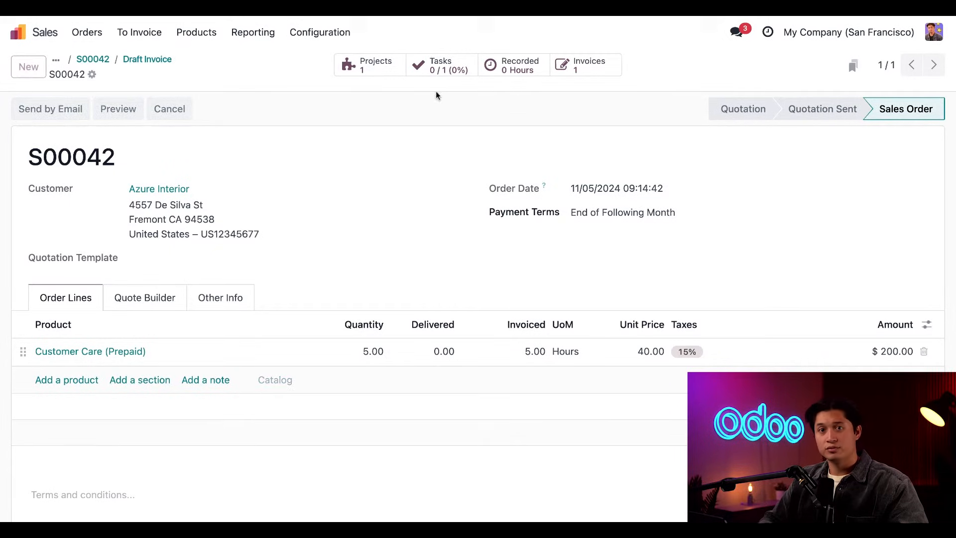
left_click(440, 64)
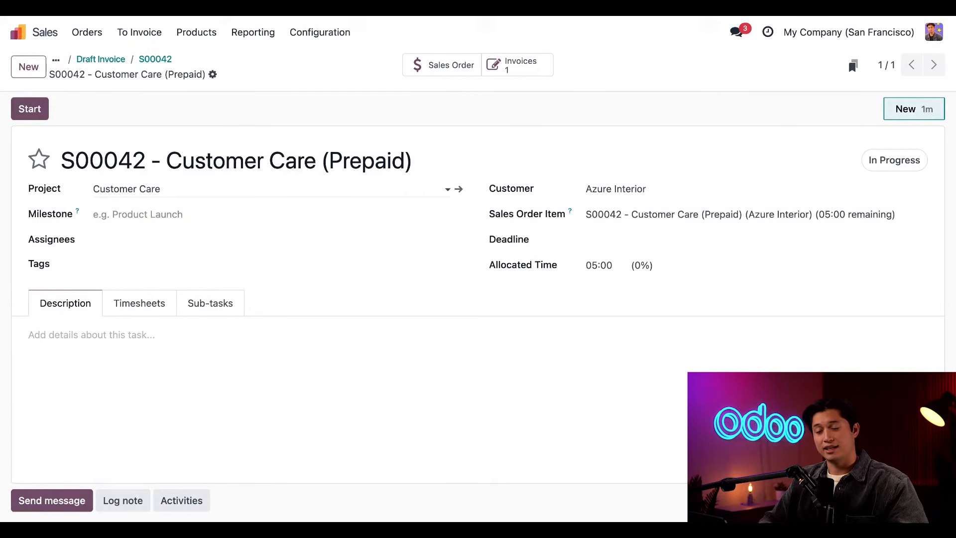
scroll("down", 3)
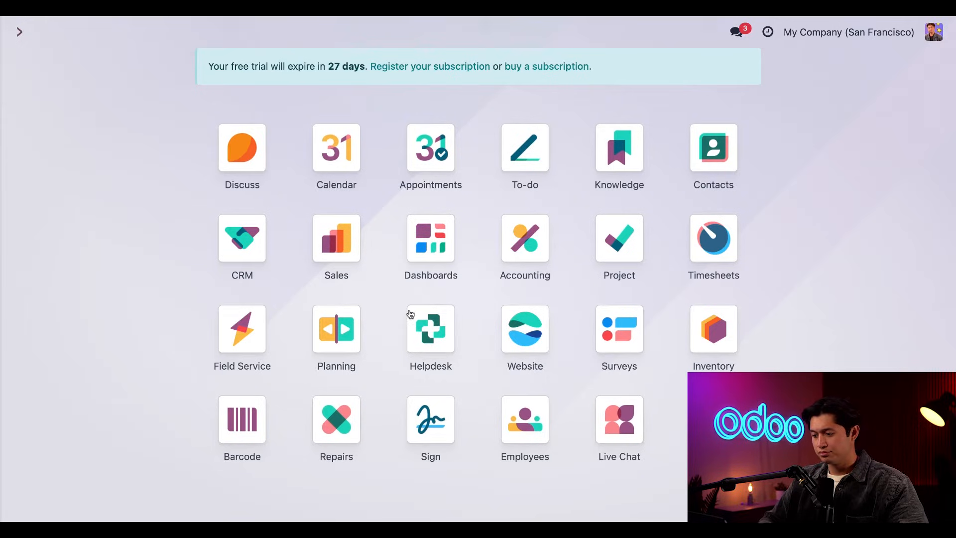
Create Customer Care ticket Repair Services for Azure Interior and open its full form
left_click(430, 329)
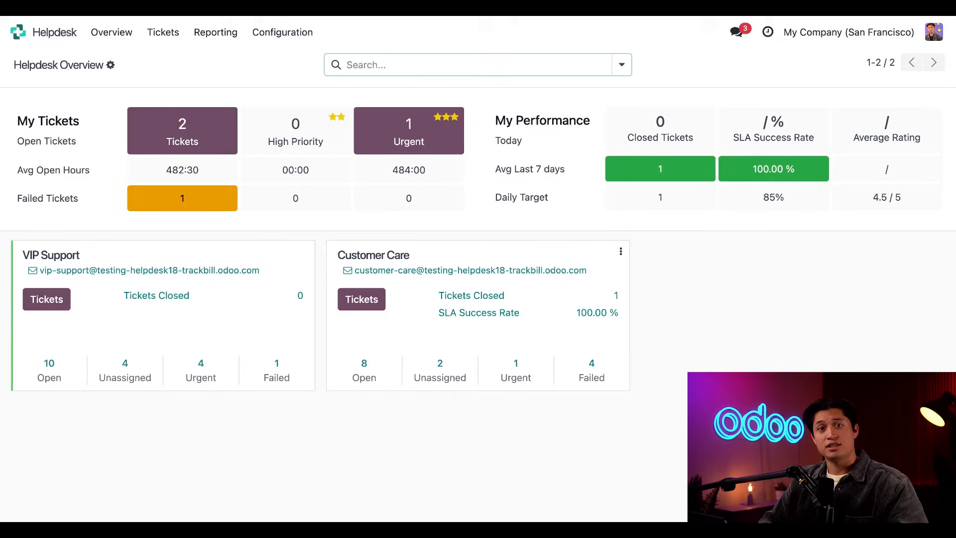
left_click(360, 299)
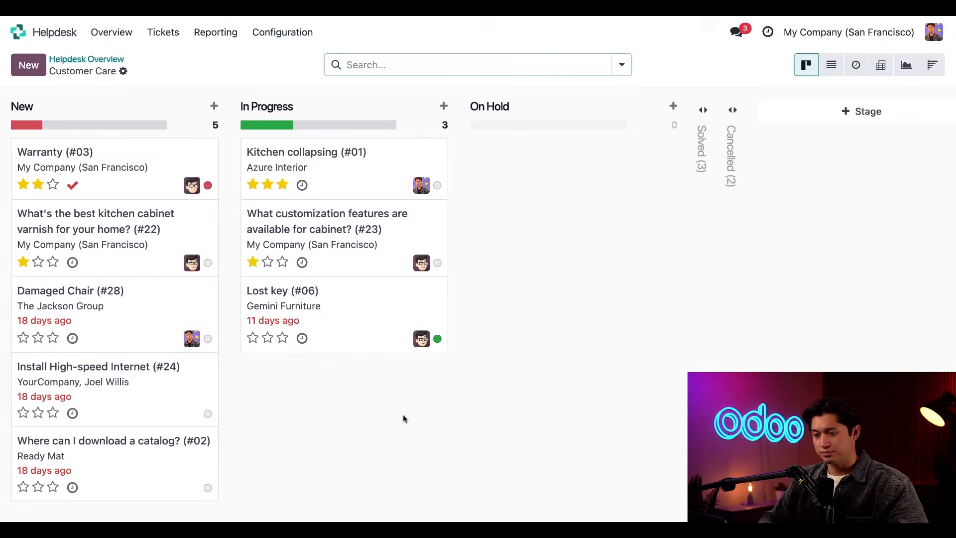
mouse_move(391, 424)
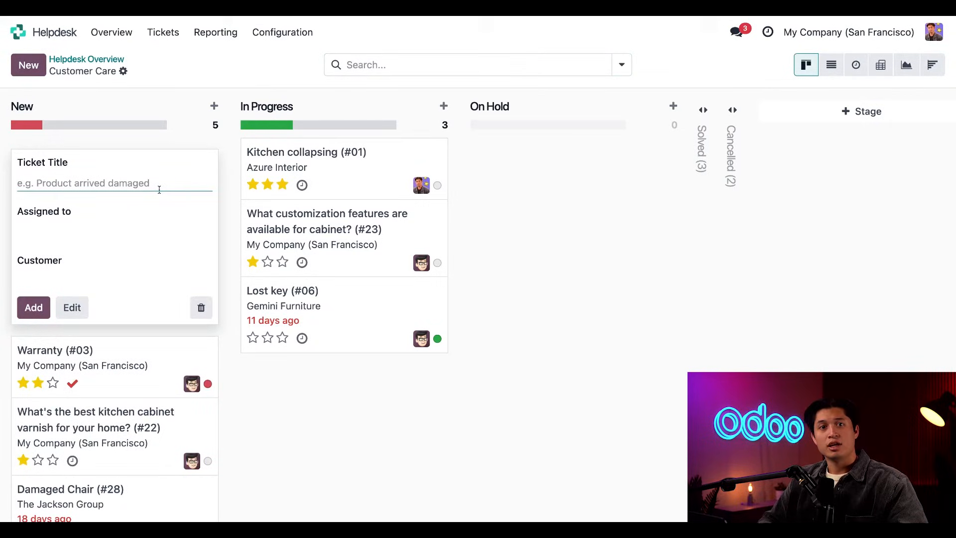
type("R")
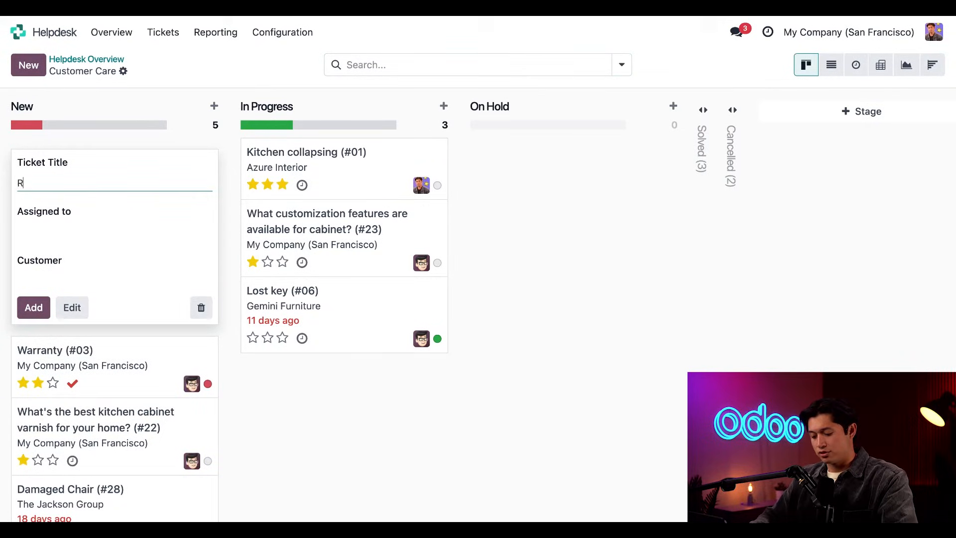
type("epair Services")
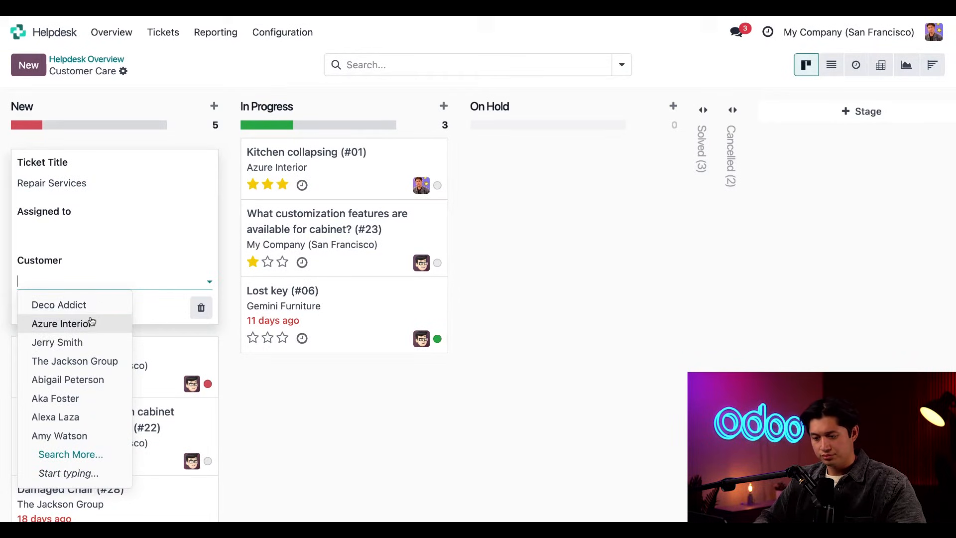
left_click(58, 324)
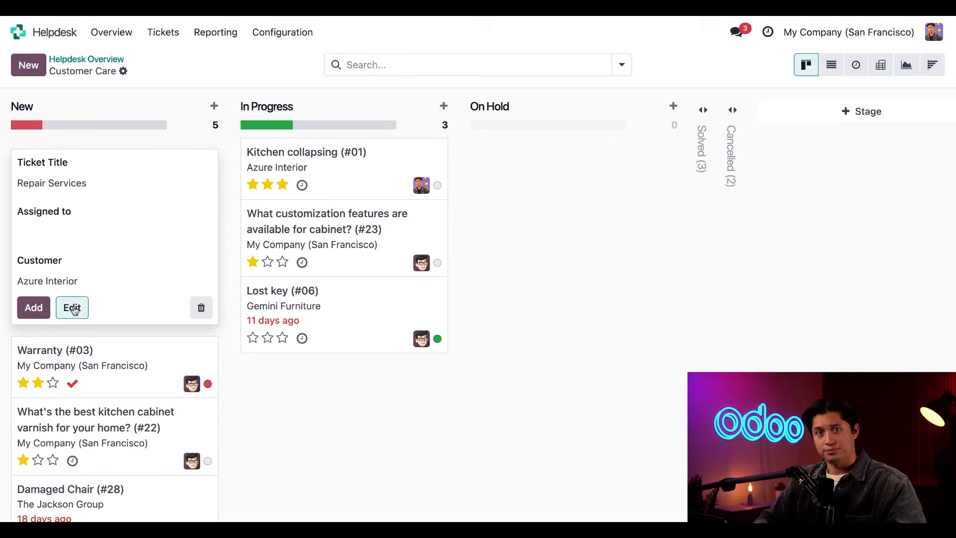
left_click(72, 308)
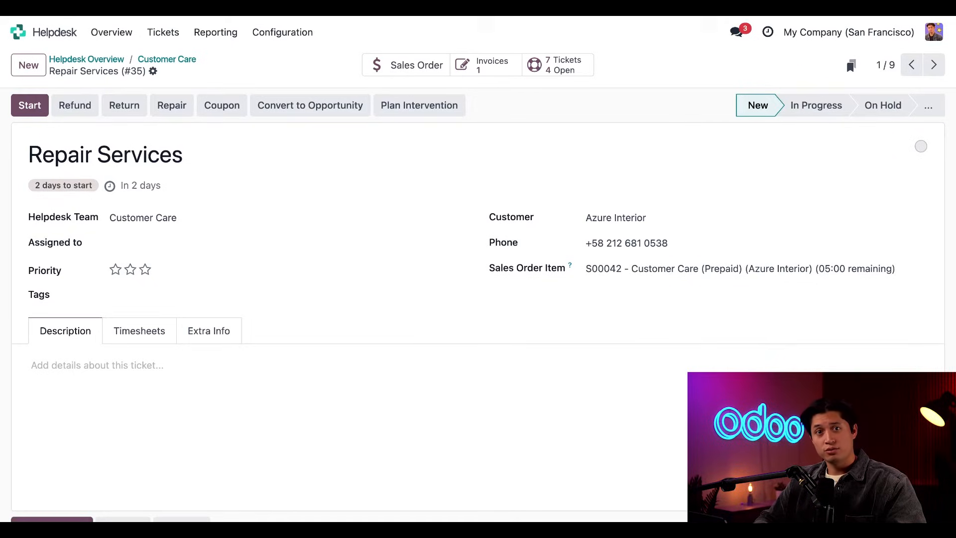
mouse_move(600, 293)
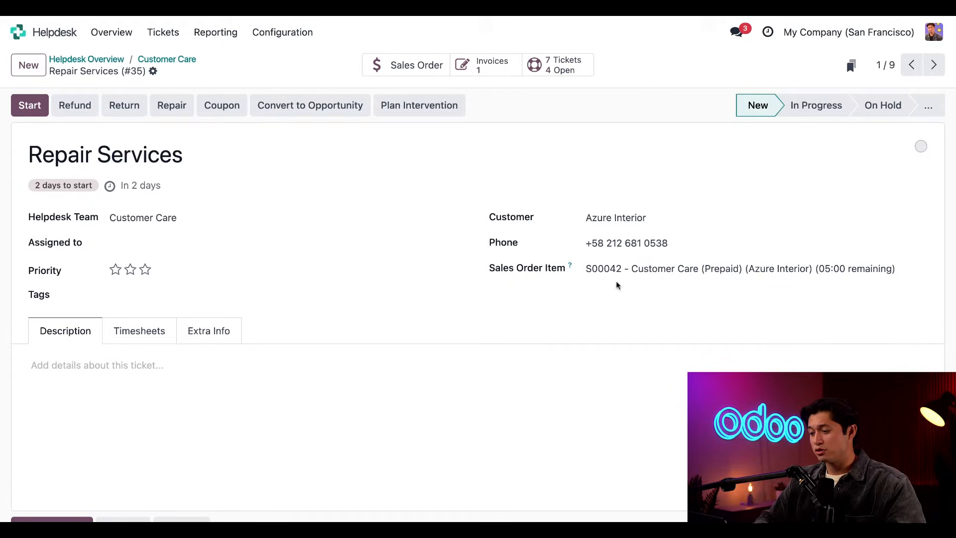
mouse_move(631, 282)
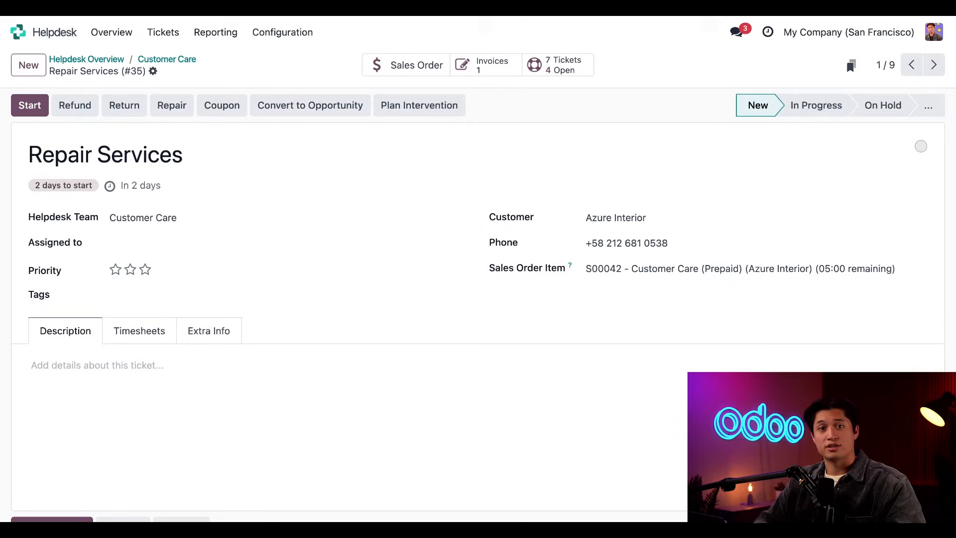
Assign the ticket to Nathan and log a 04:00 timesheet line, leaving 01:00 remaining
left_click(265, 242)
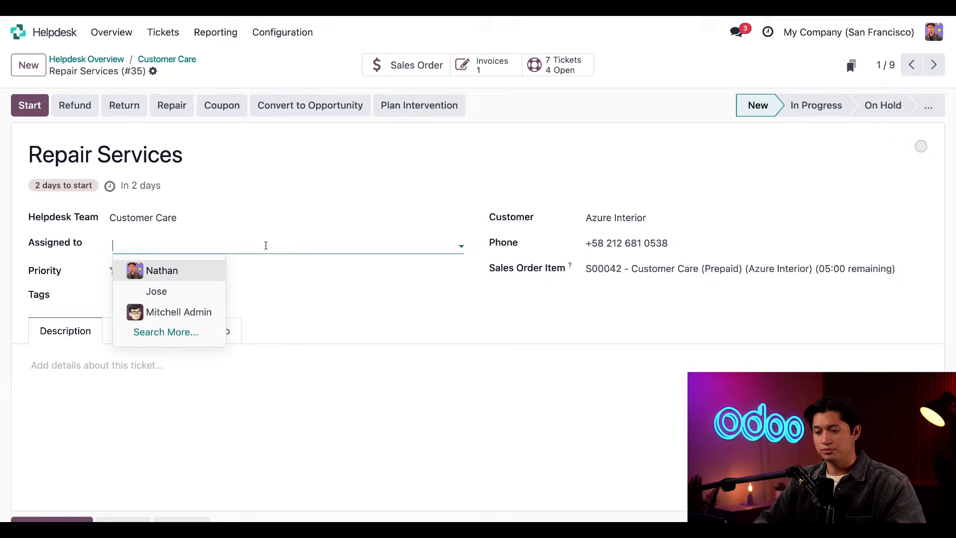
left_click(162, 270)
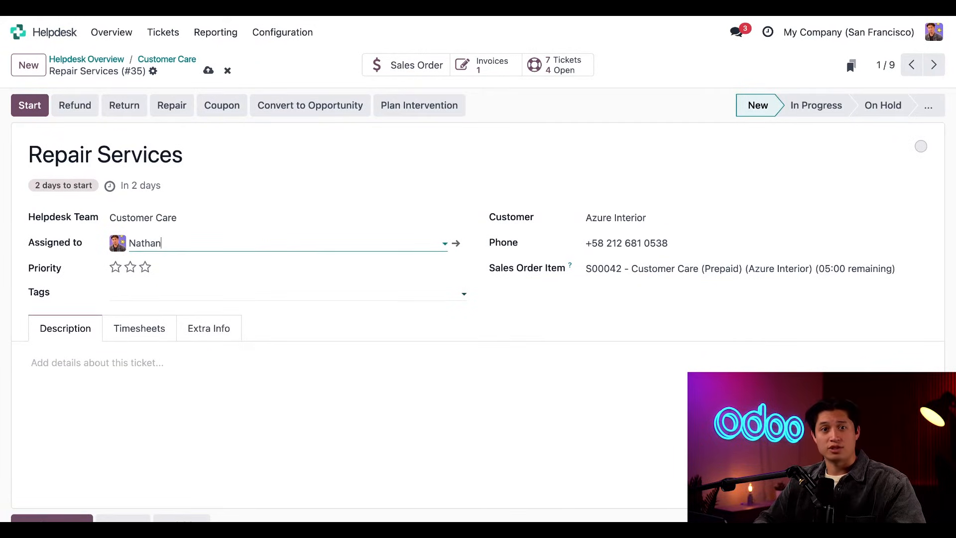
mouse_move(140, 328)
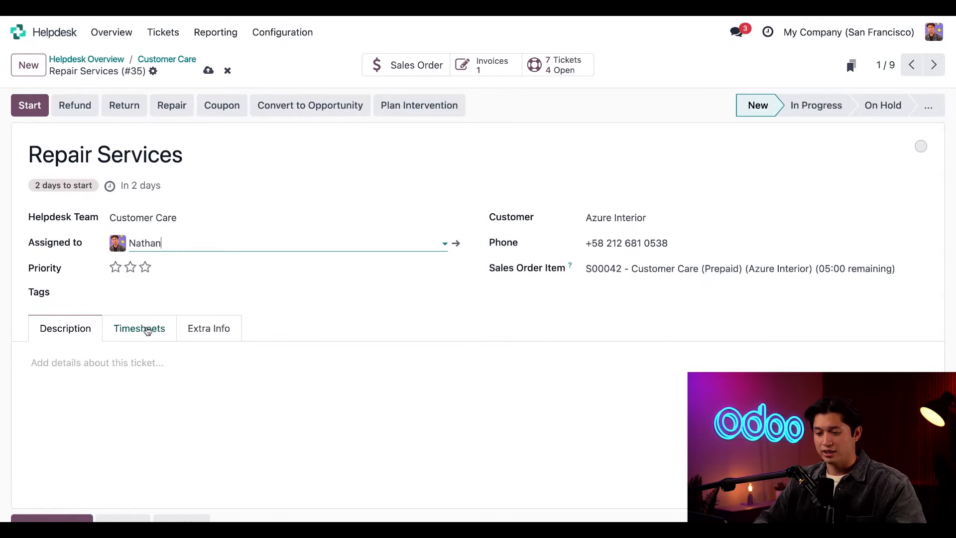
left_click(139, 328)
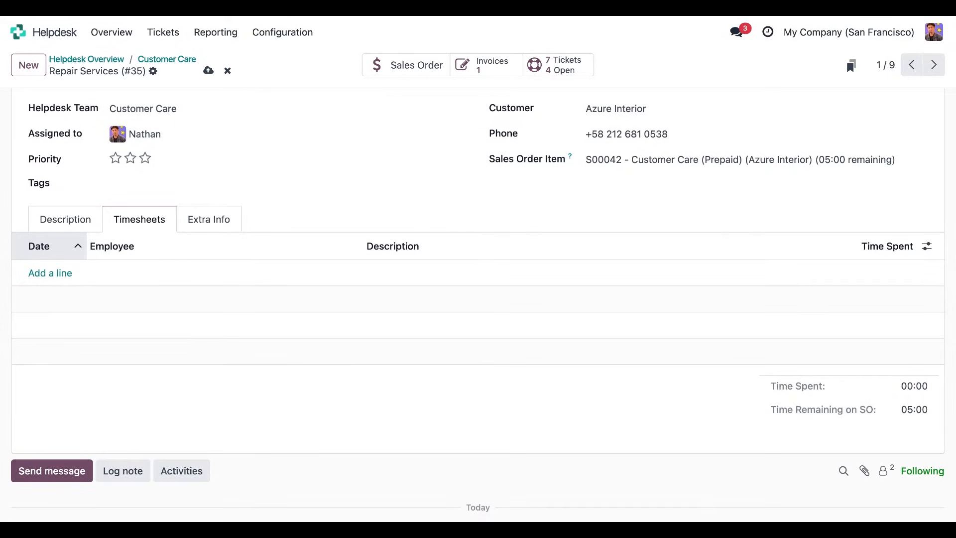
mouse_move(359, 373)
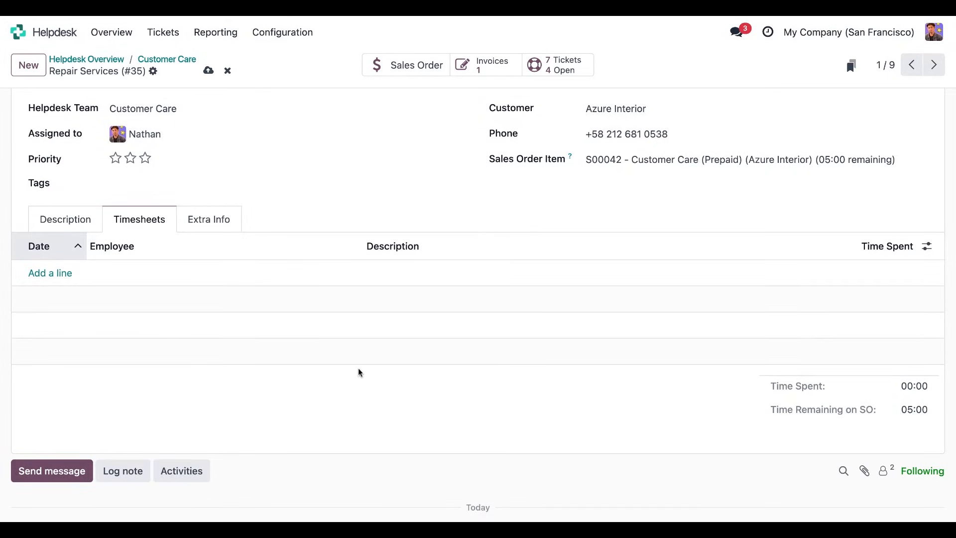
left_click(50, 272)
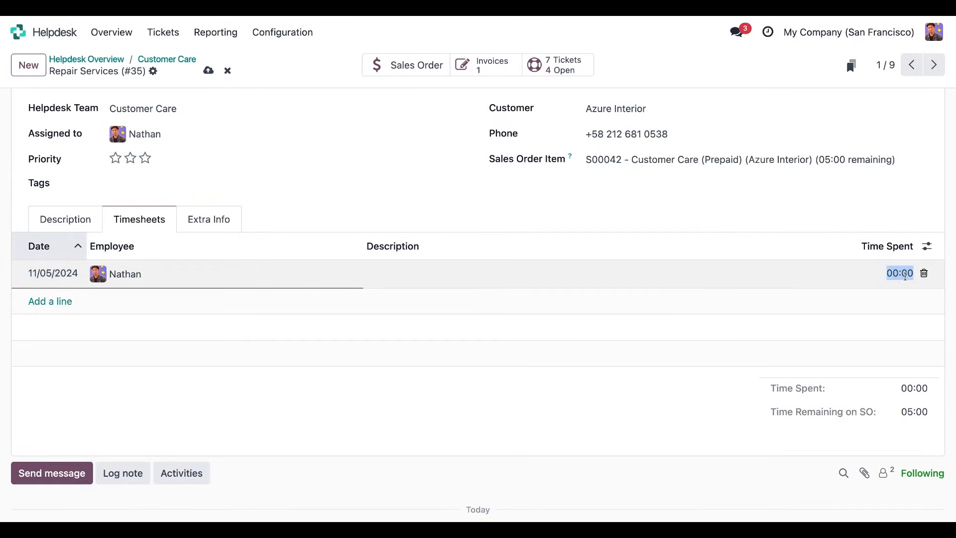
type("04:00")
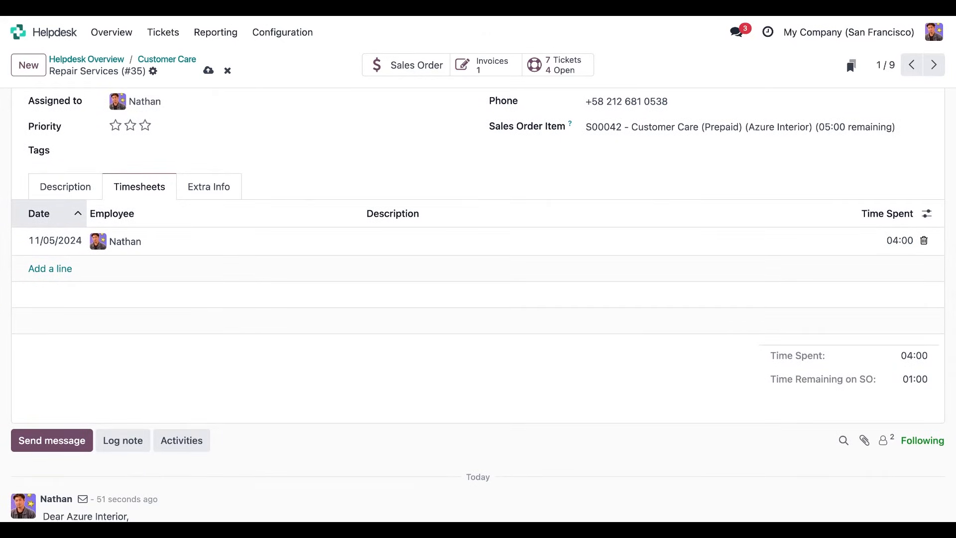
Mark Repair Services Solved and open S00042 showing 4 of 5 hours delivered
left_click(932, 104)
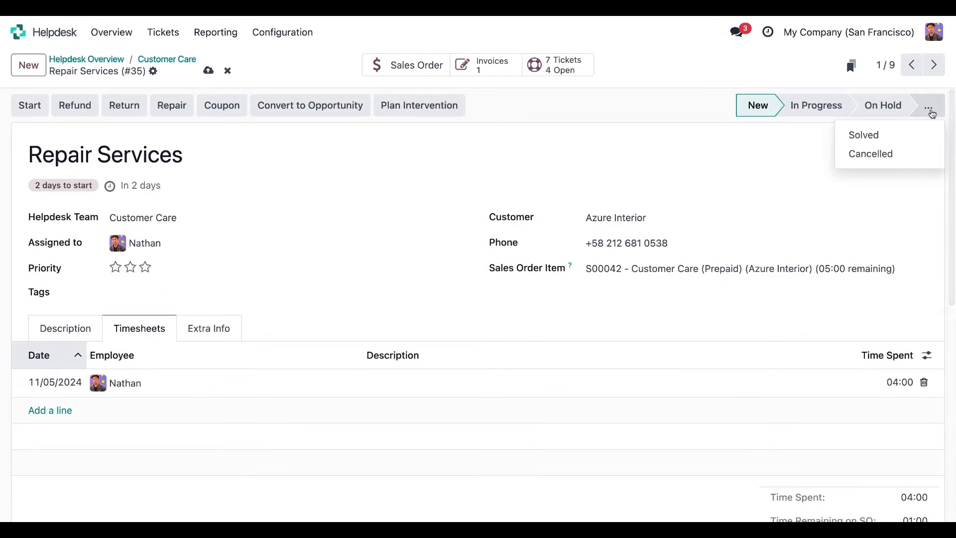
left_click(863, 134)
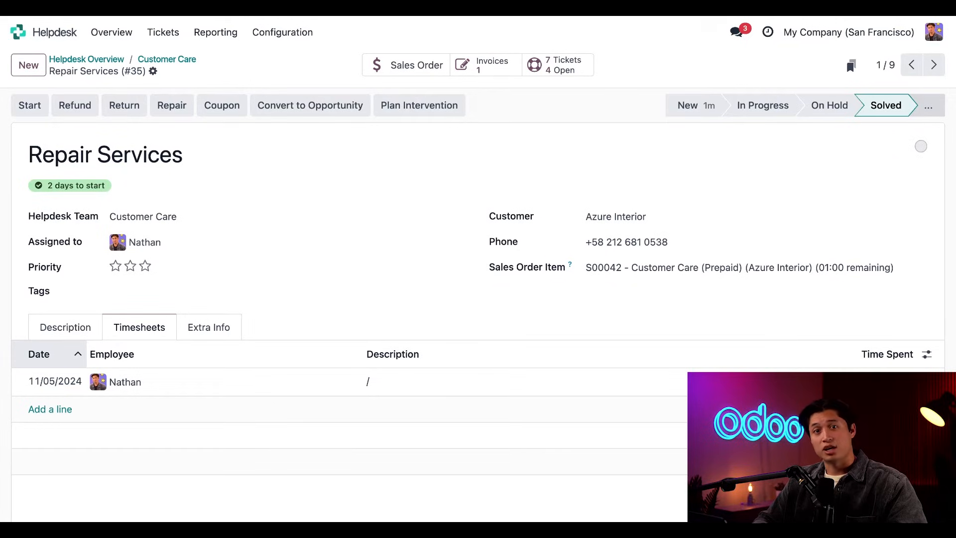
left_click(405, 64)
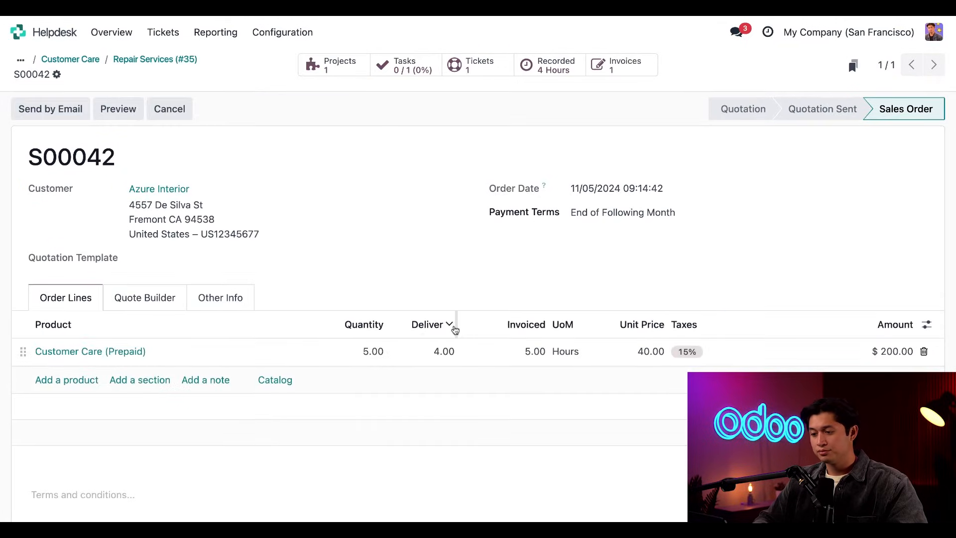
mouse_move(454, 317)
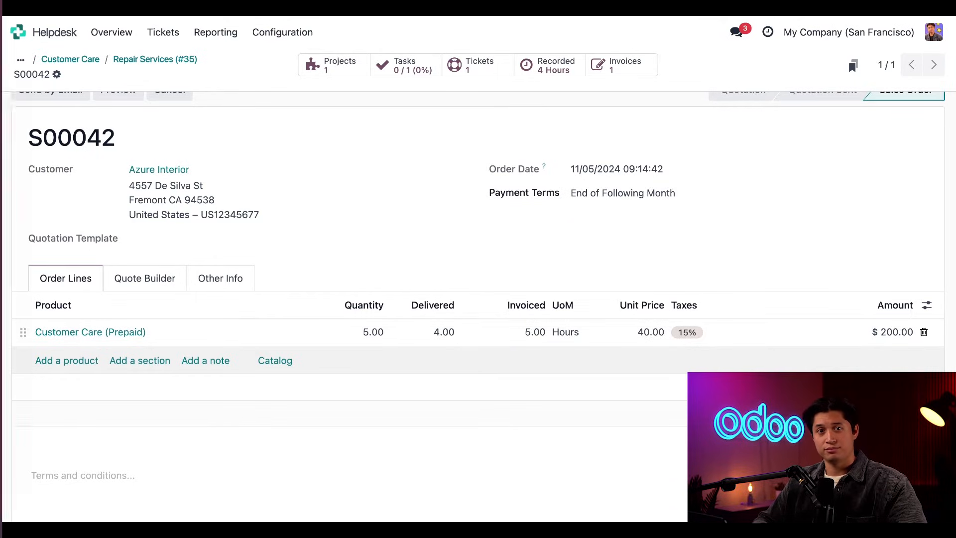
Open the Customer Care (Timesheets) product invoiced on timesheets at $40 per hour
left_click(91, 331)
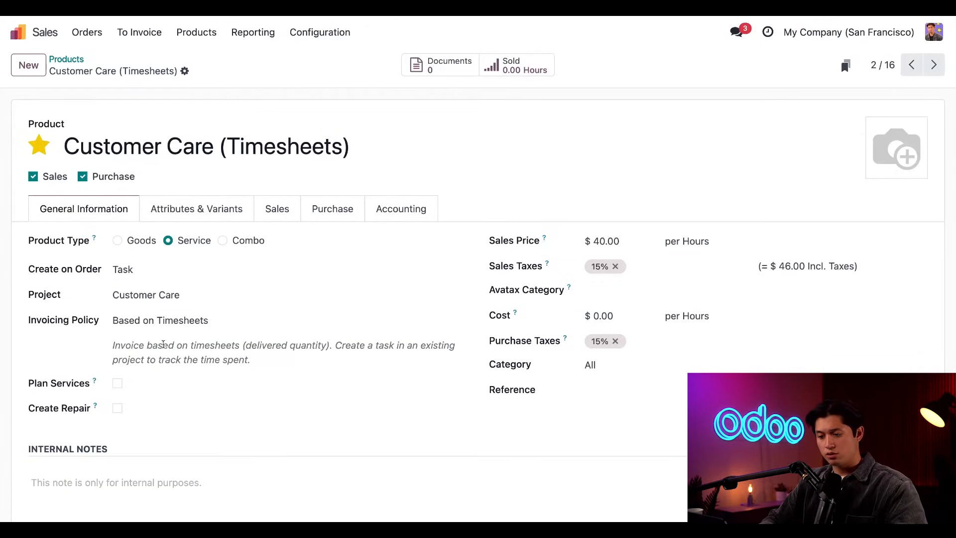
mouse_move(76, 335)
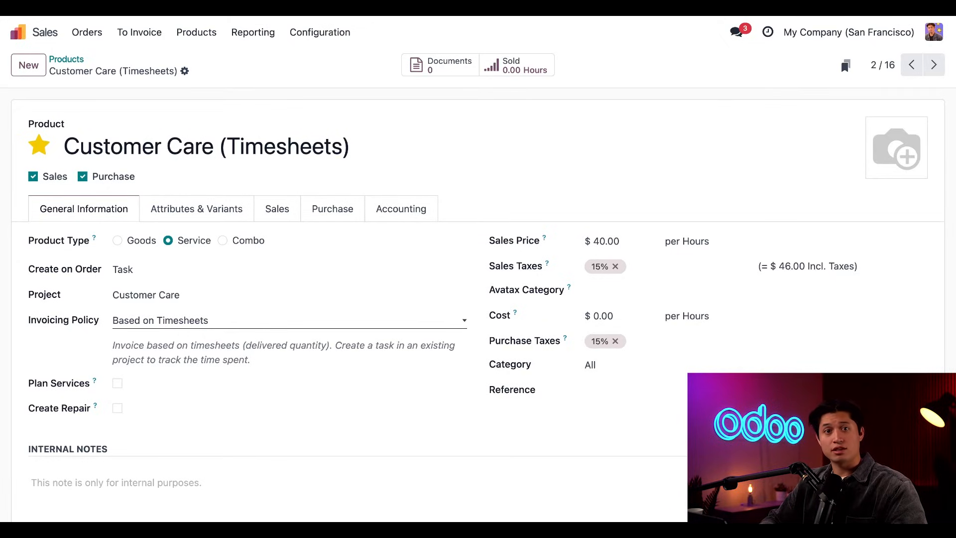
mouse_move(150, 327)
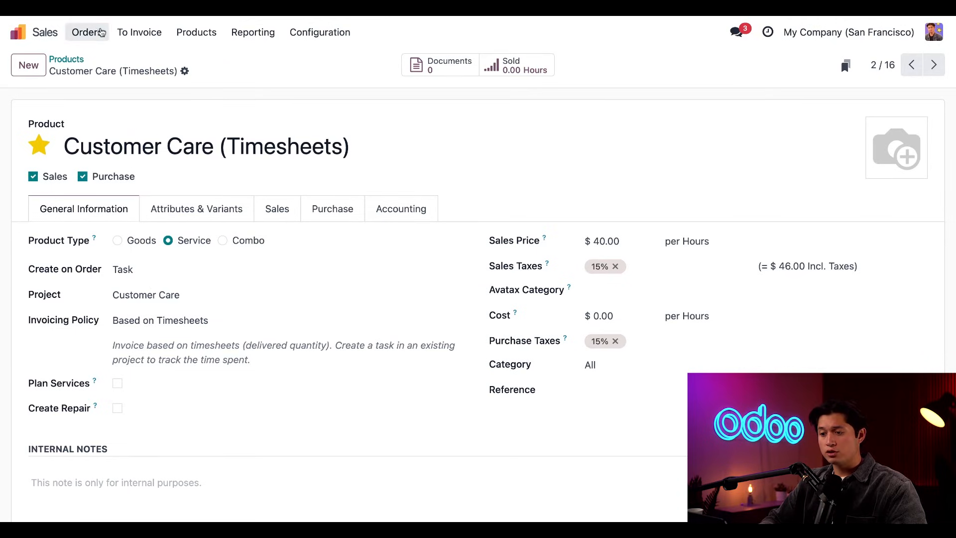
Create and confirm sales order S00043 with 1 hour of Customer Care (Timesheets) for Azure Interior
left_click(87, 32)
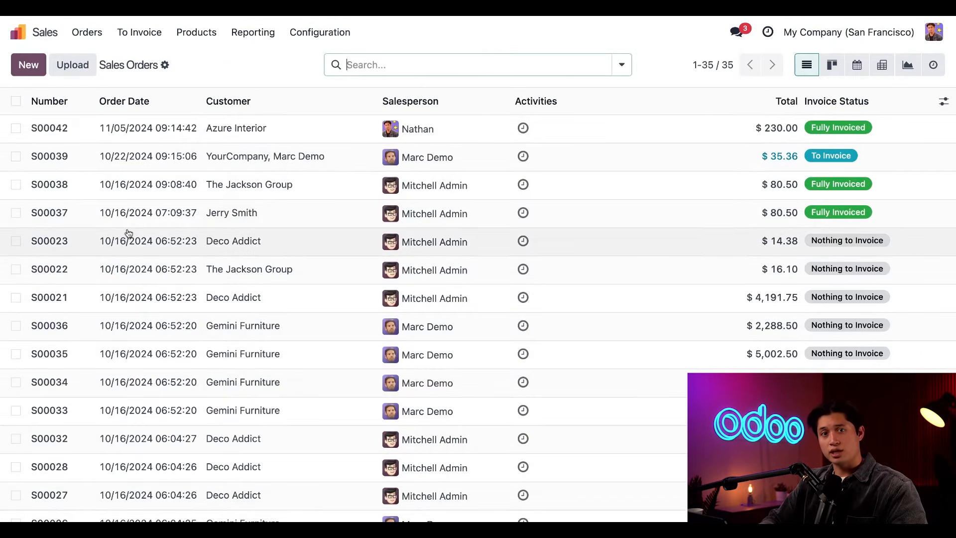
left_click(28, 64)
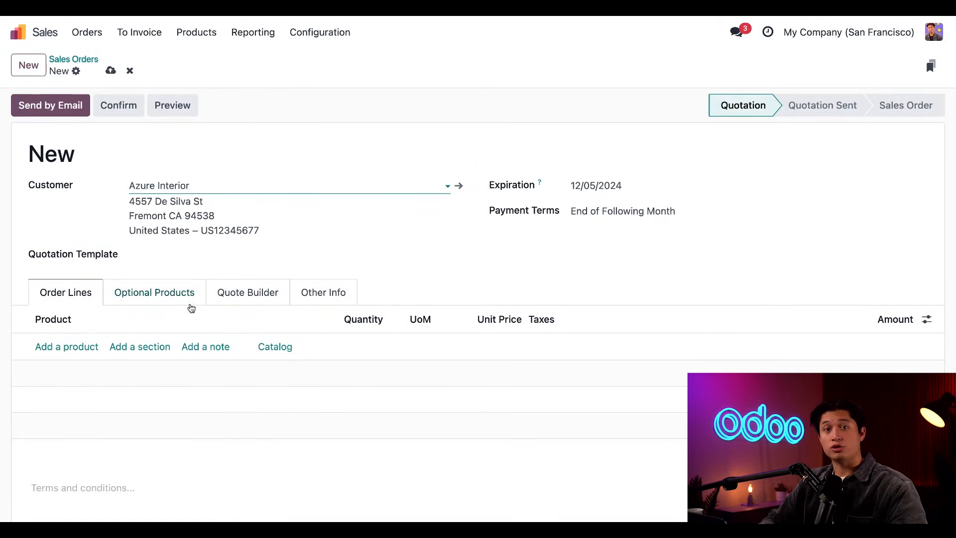
left_click(67, 346)
type("Customer Care (Timesheets)")
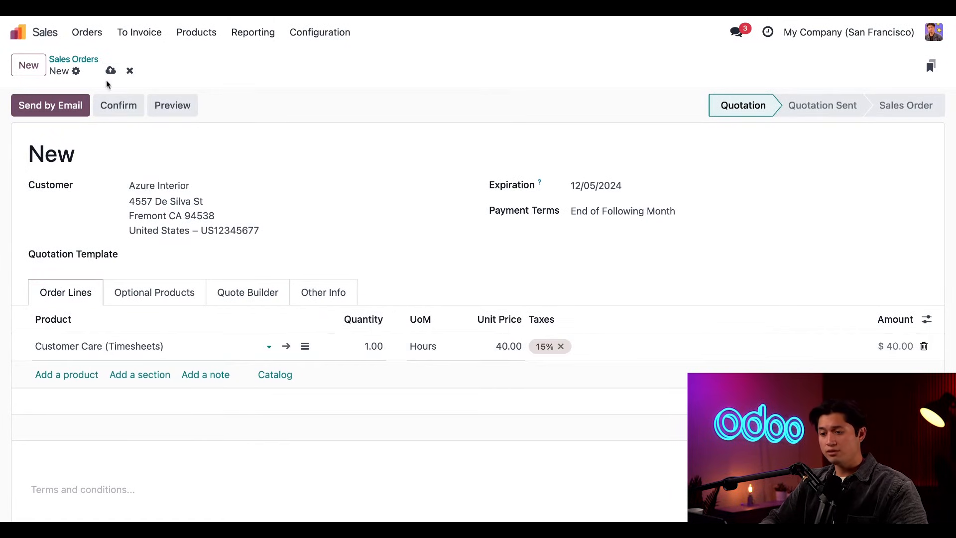
left_click(118, 105)
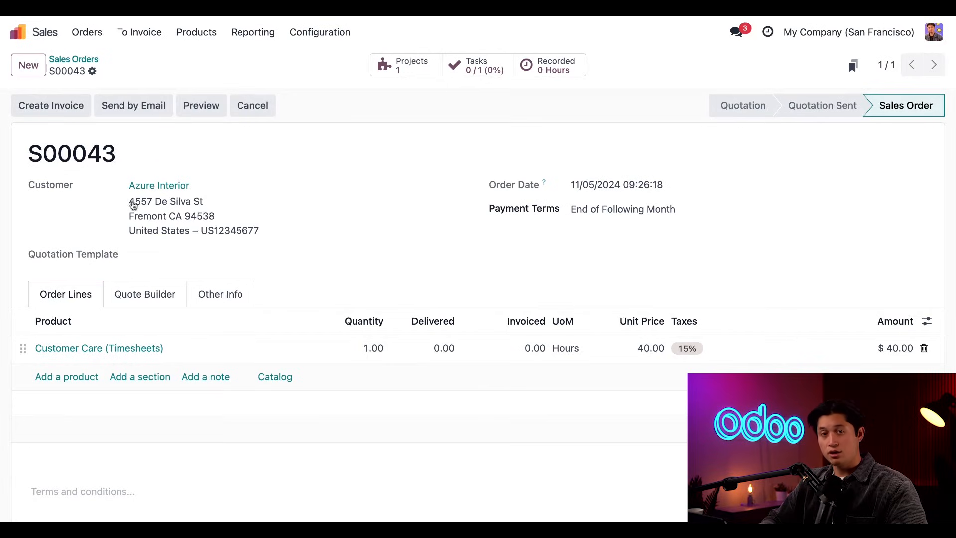
mouse_move(151, 216)
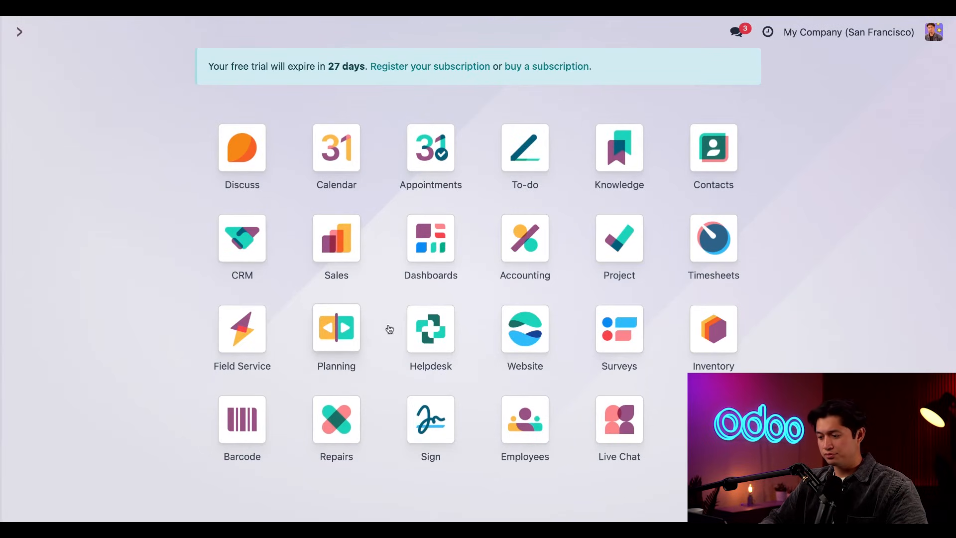
Create Customer Care ticket New Product Issue with Azure Interior as customer
left_click(430, 330)
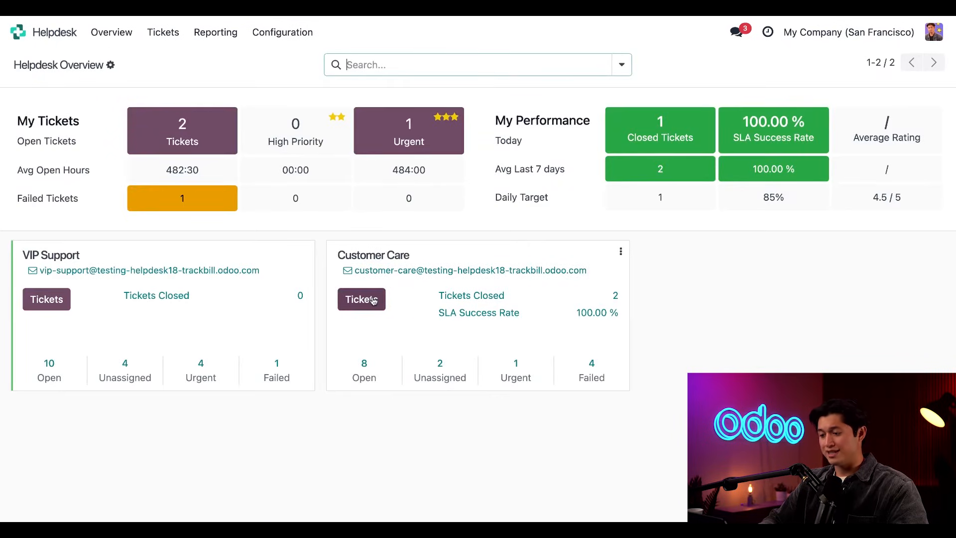
left_click(360, 298)
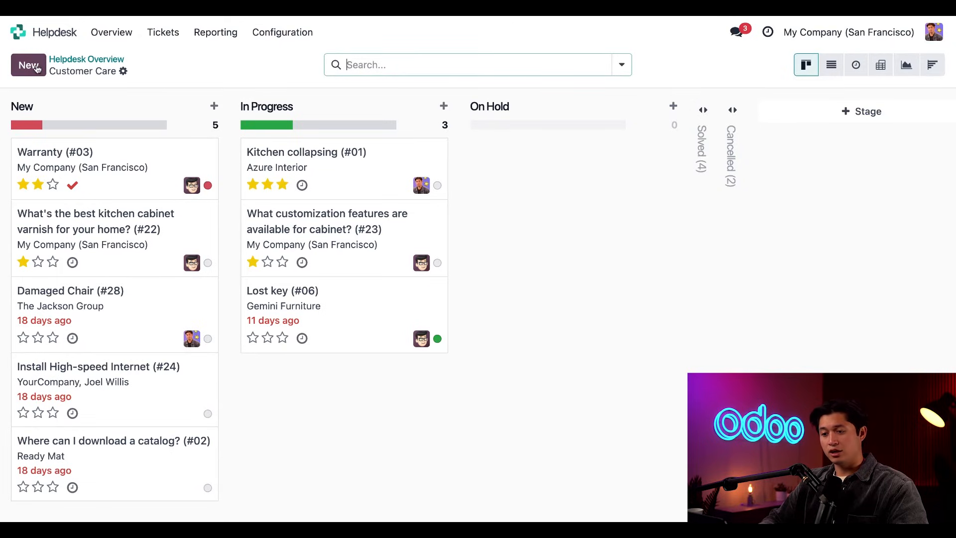
left_click(214, 106)
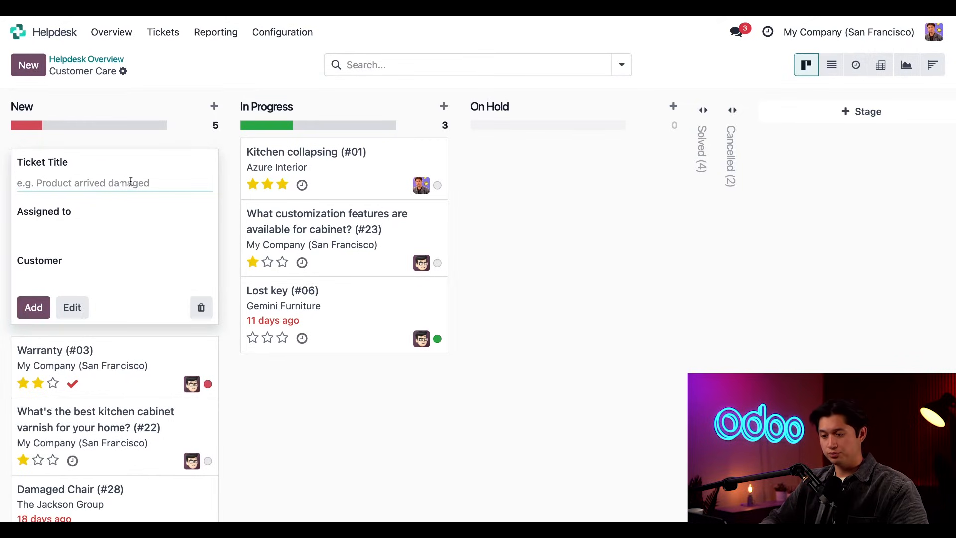
type("New Product Issue")
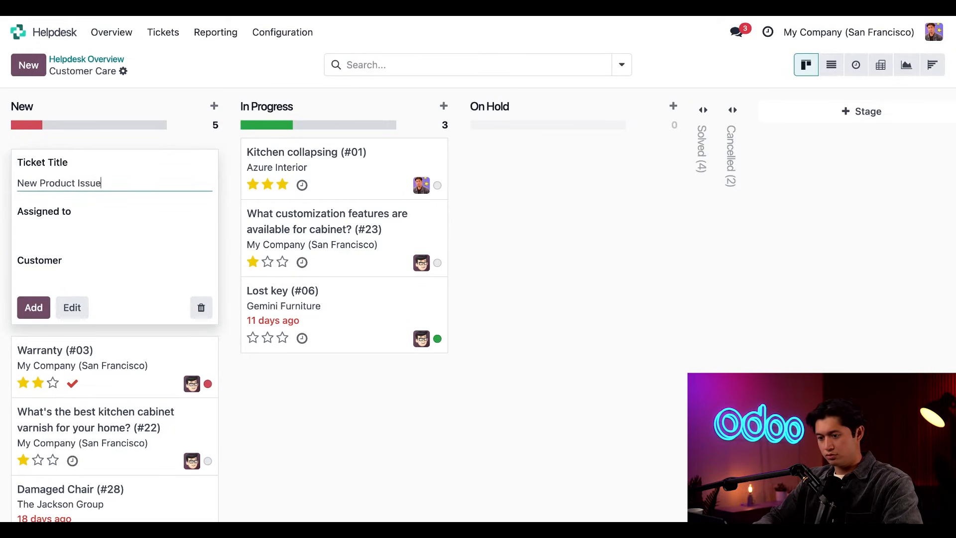
left_click(112, 268)
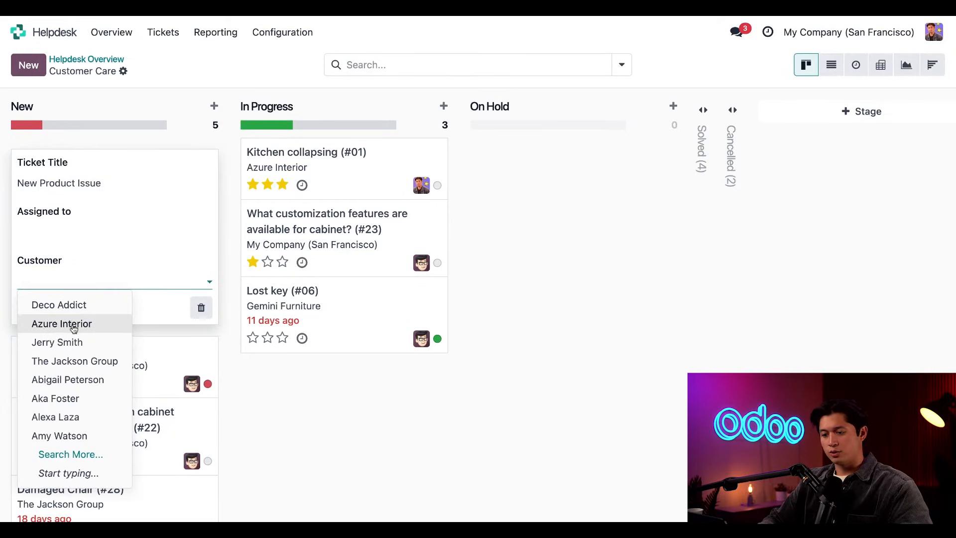
left_click(62, 324)
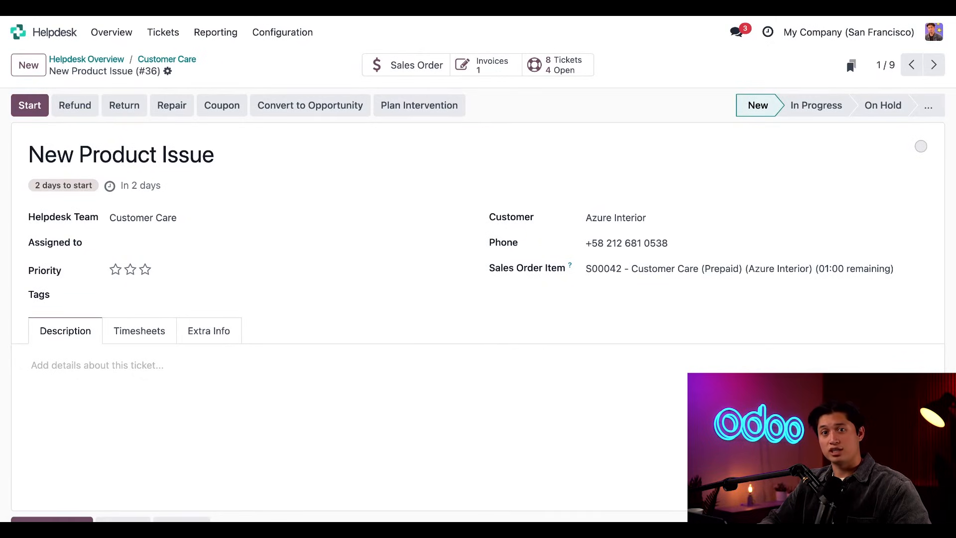
Bill ticket #36 to the S00043 - Customer Care (Timesheets) item and view its timesheets
left_click(731, 268)
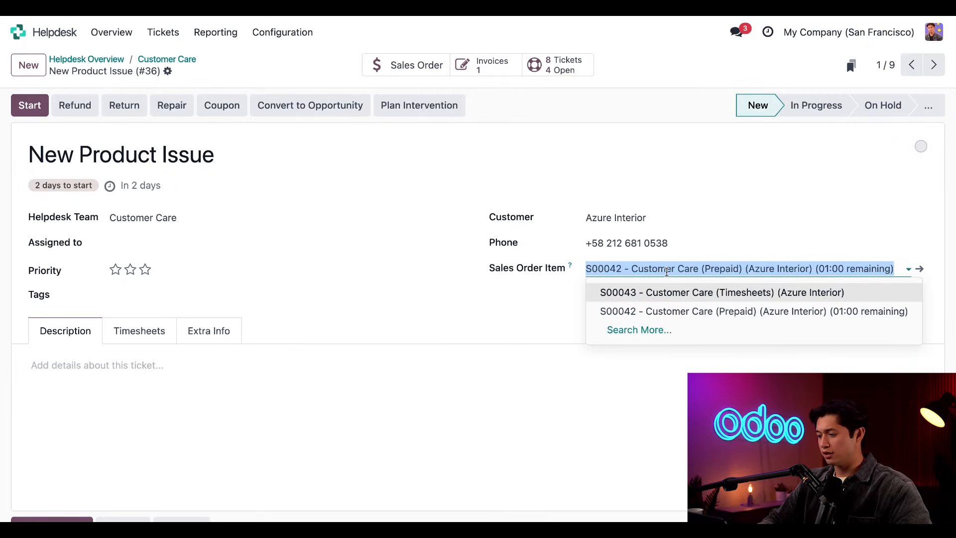
left_click(724, 292)
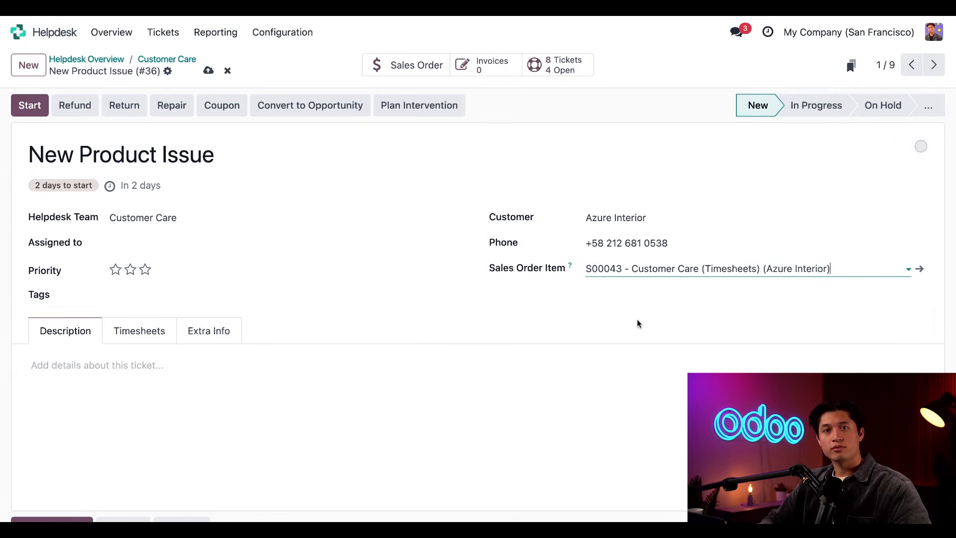
mouse_move(628, 323)
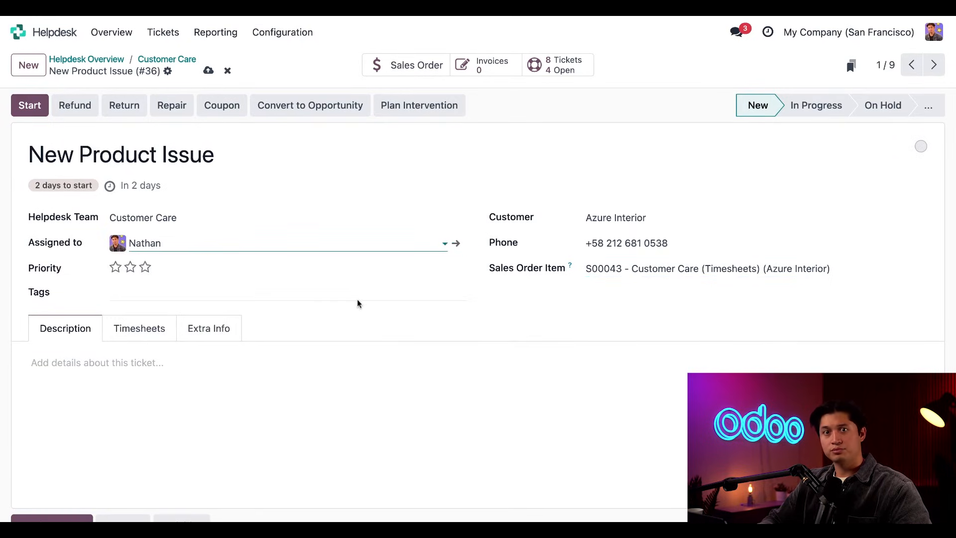
mouse_move(418, 307)
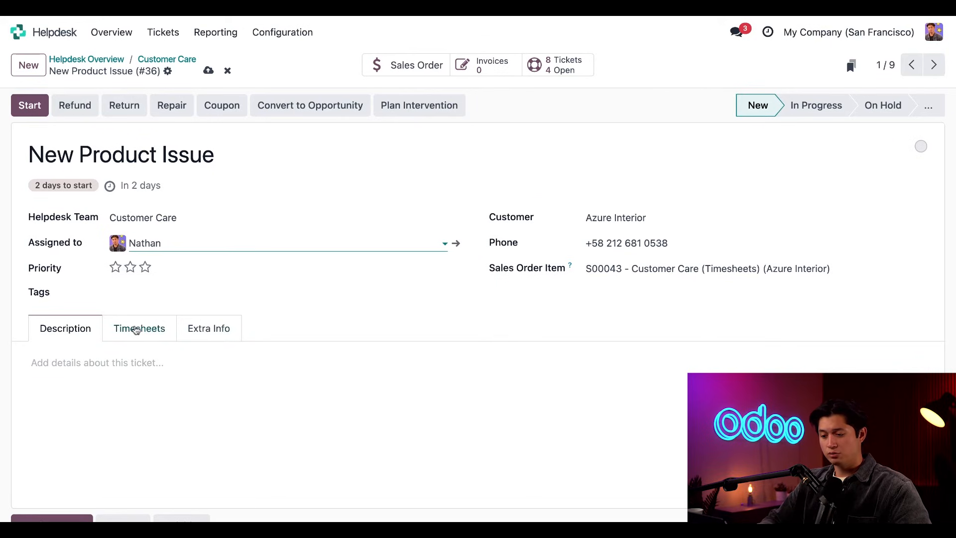
left_click(140, 327)
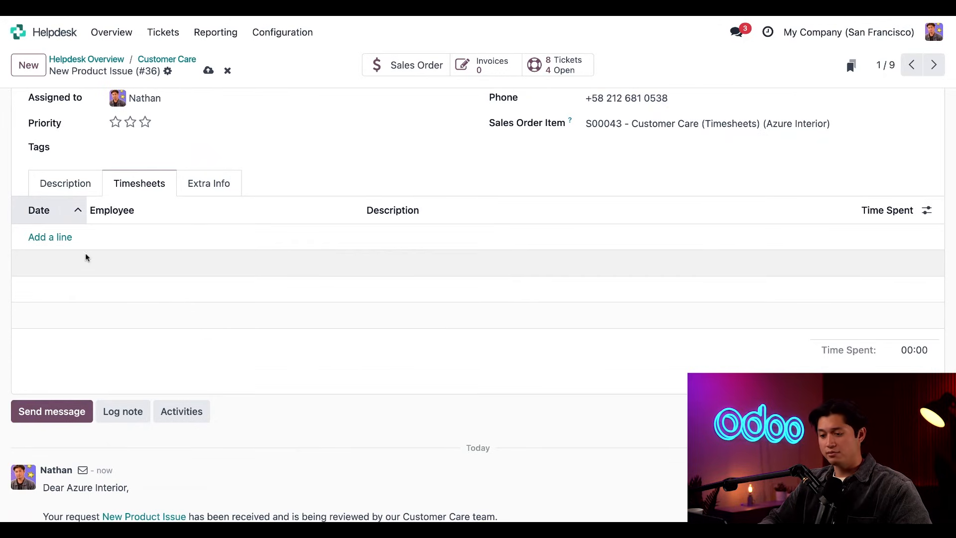
Log 01:00 timesheet entries on the ticket and mark it Solved
left_click(50, 236)
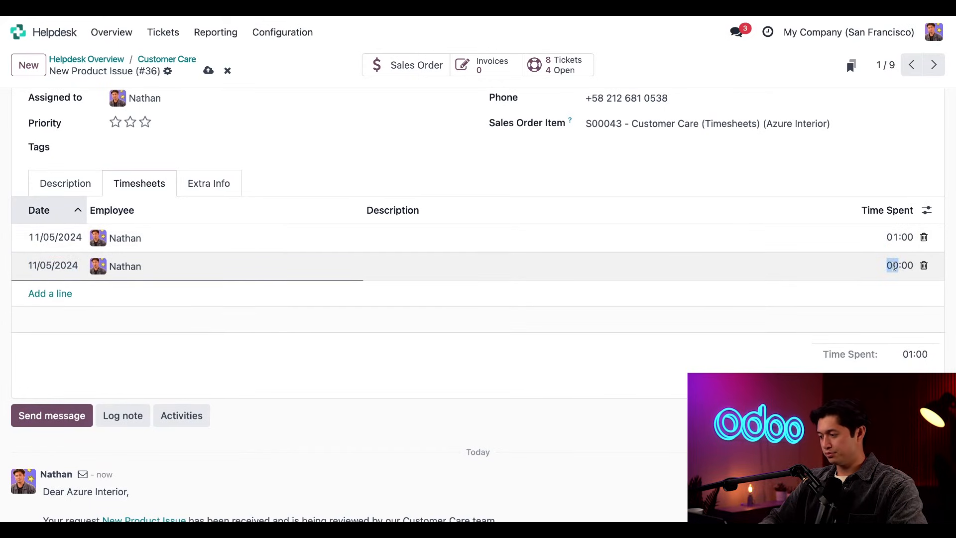
type("01:00")
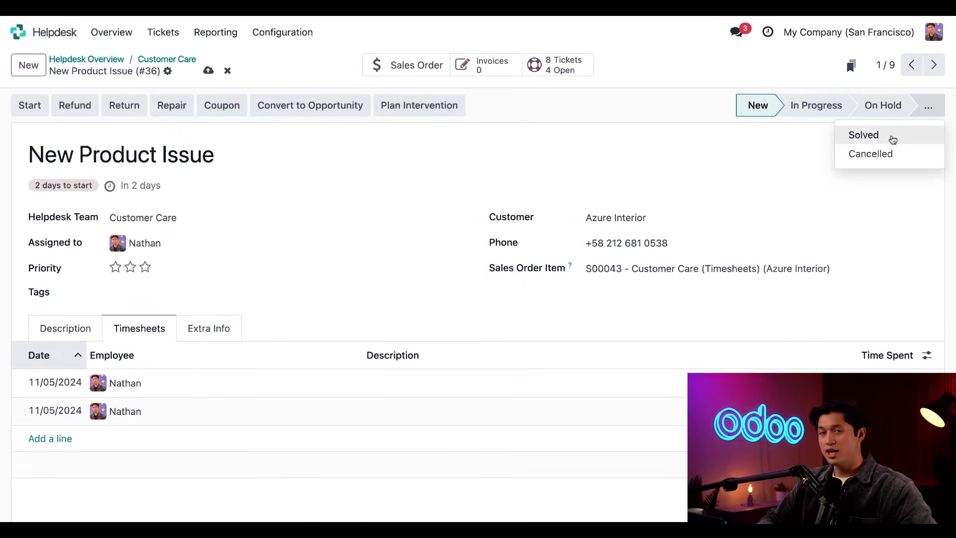
left_click(863, 135)
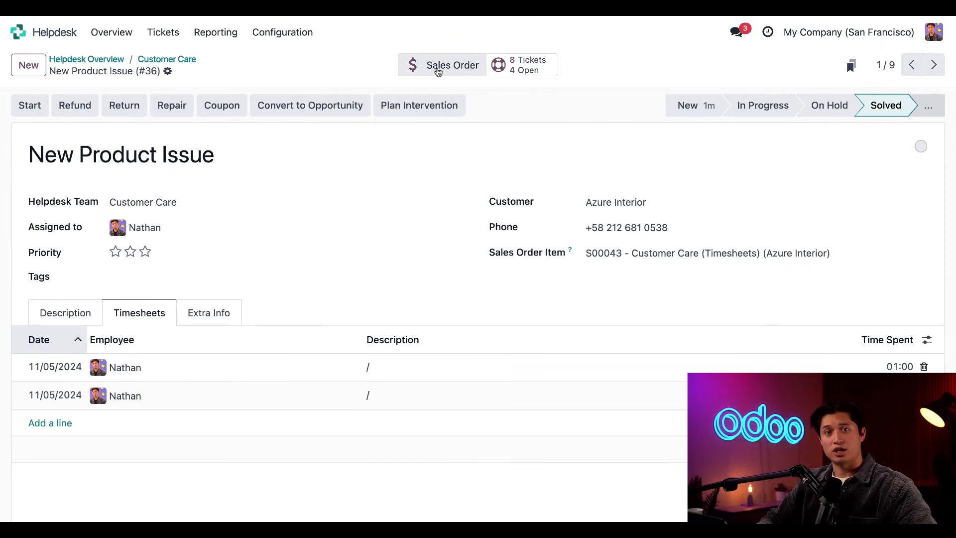
Open the linked sales order S00043 showing 2.00 hours delivered
left_click(442, 66)
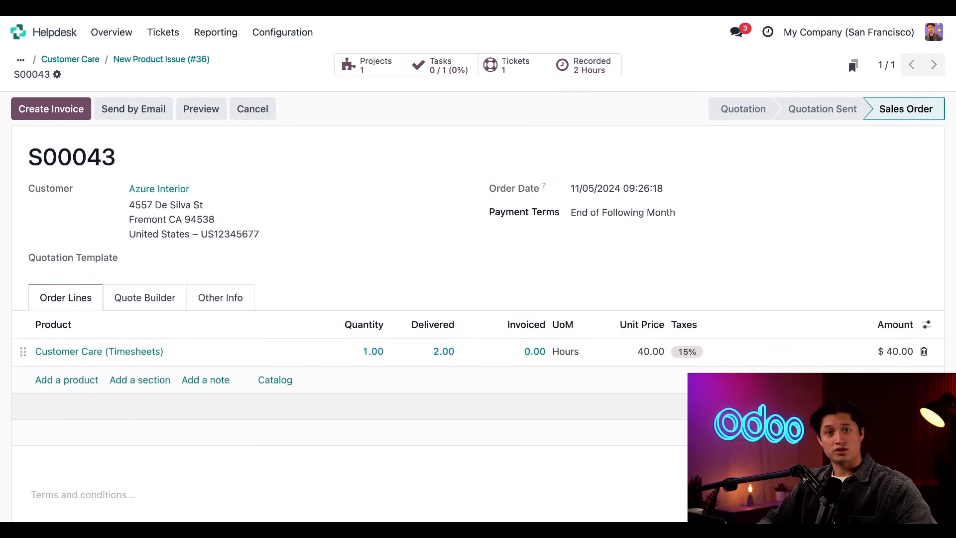
mouse_move(447, 405)
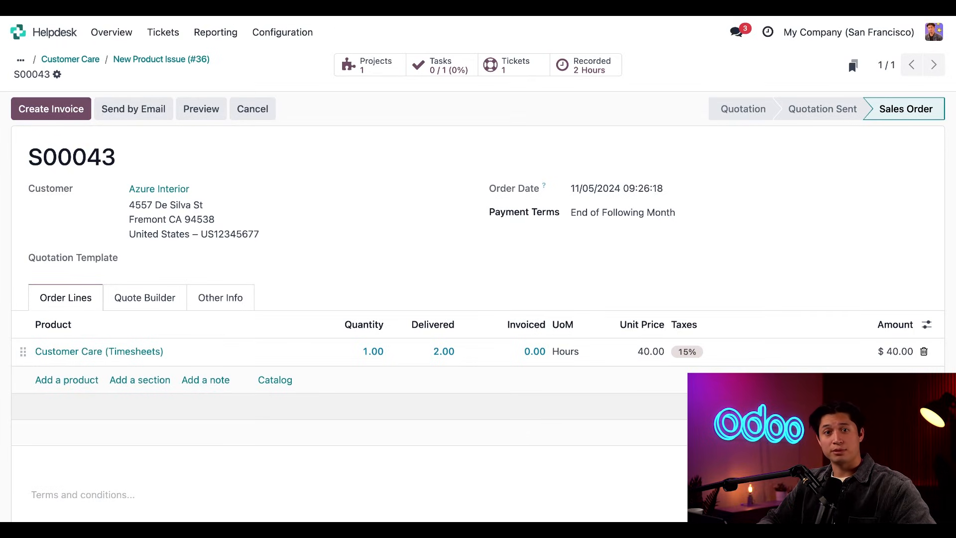
mouse_move(197, 146)
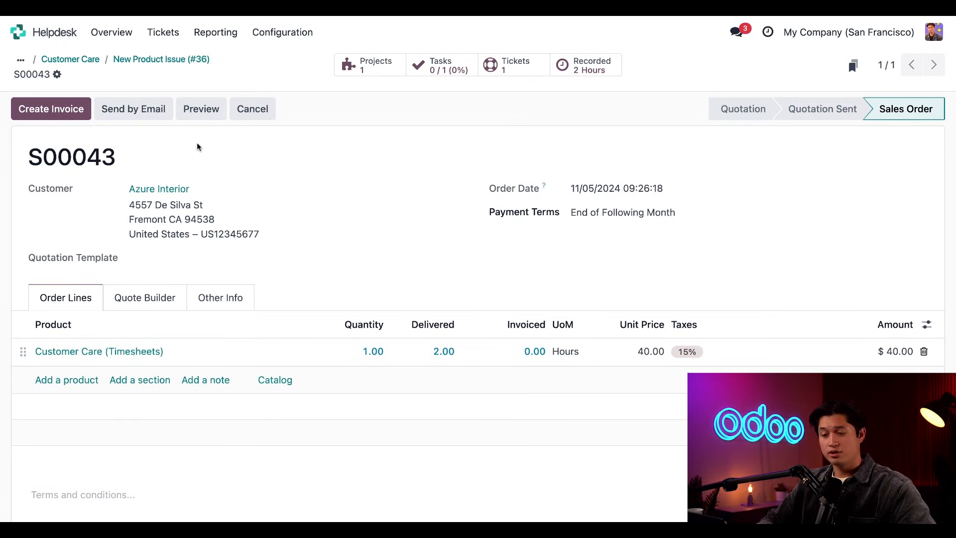
Create a regular draft invoice for S00043 billing 2 hours of Customer Care at $80
left_click(51, 109)
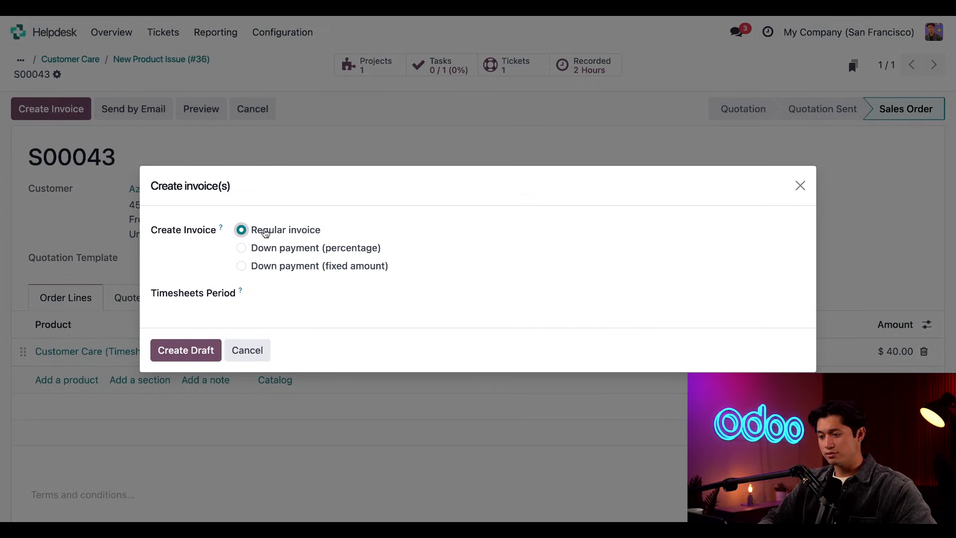
mouse_move(204, 338)
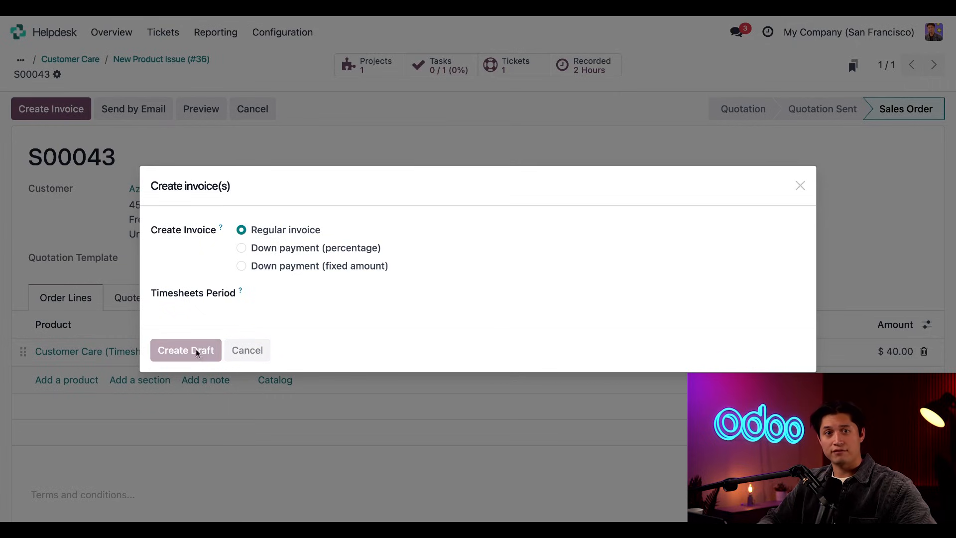
left_click(185, 350)
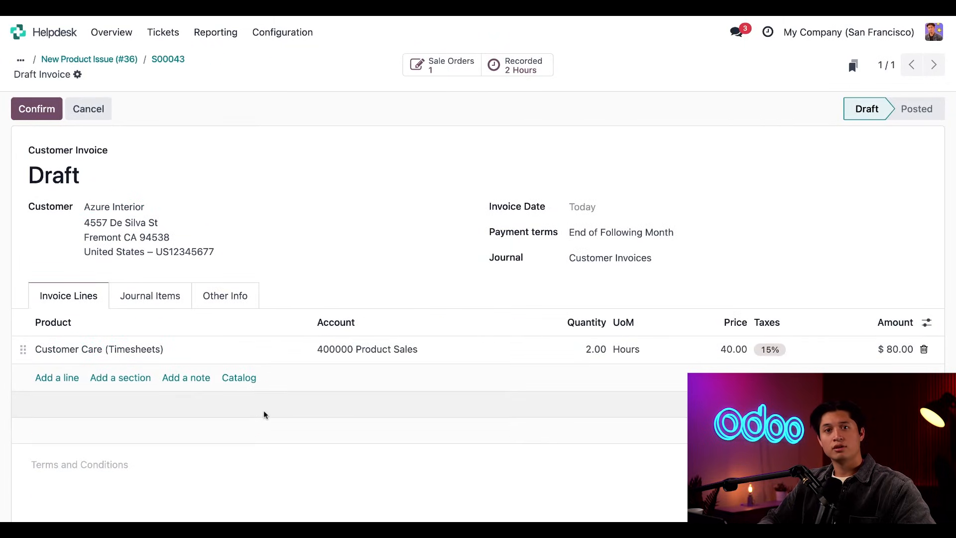